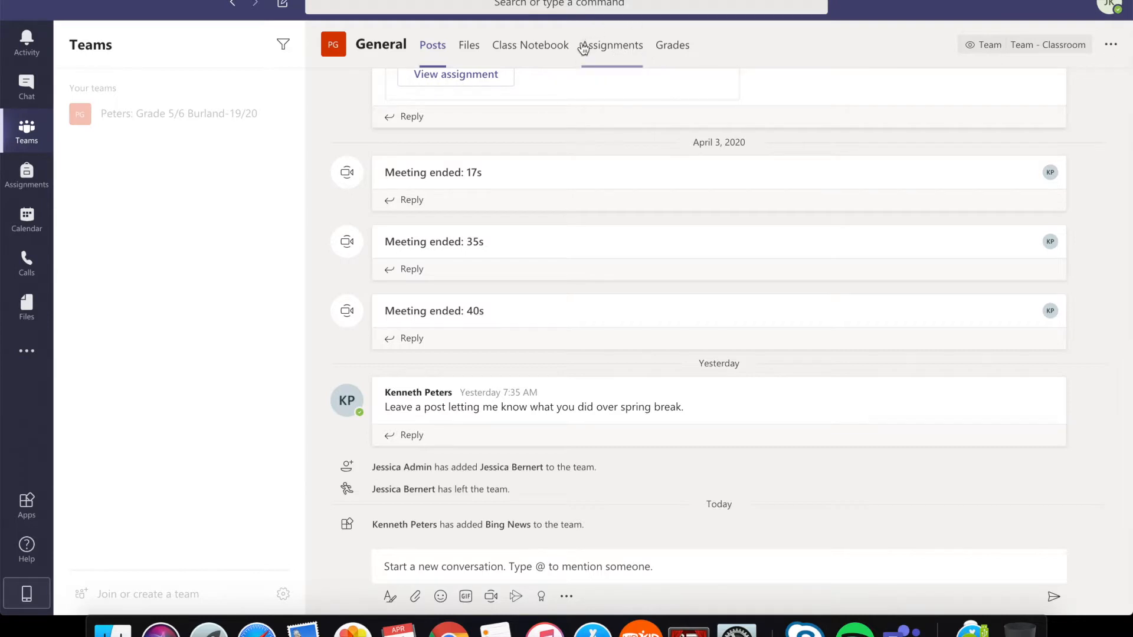
mouse_move(610, 44)
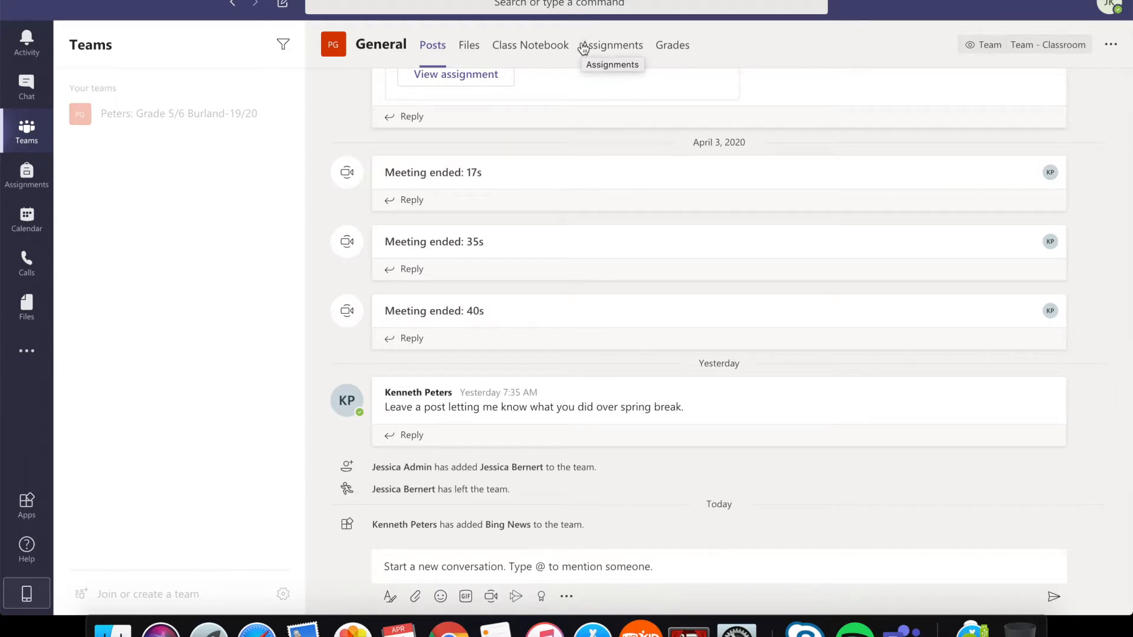
mouse_move(614, 39)
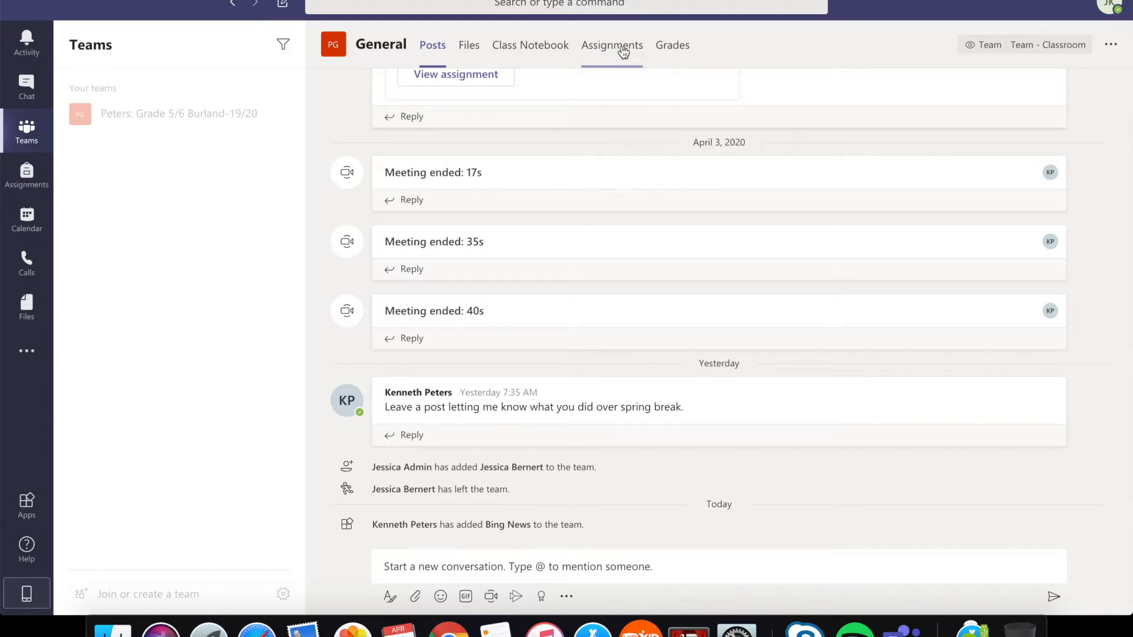
- Show the General channel's Assignments list with Welcome to Teams past due
click(611, 45)
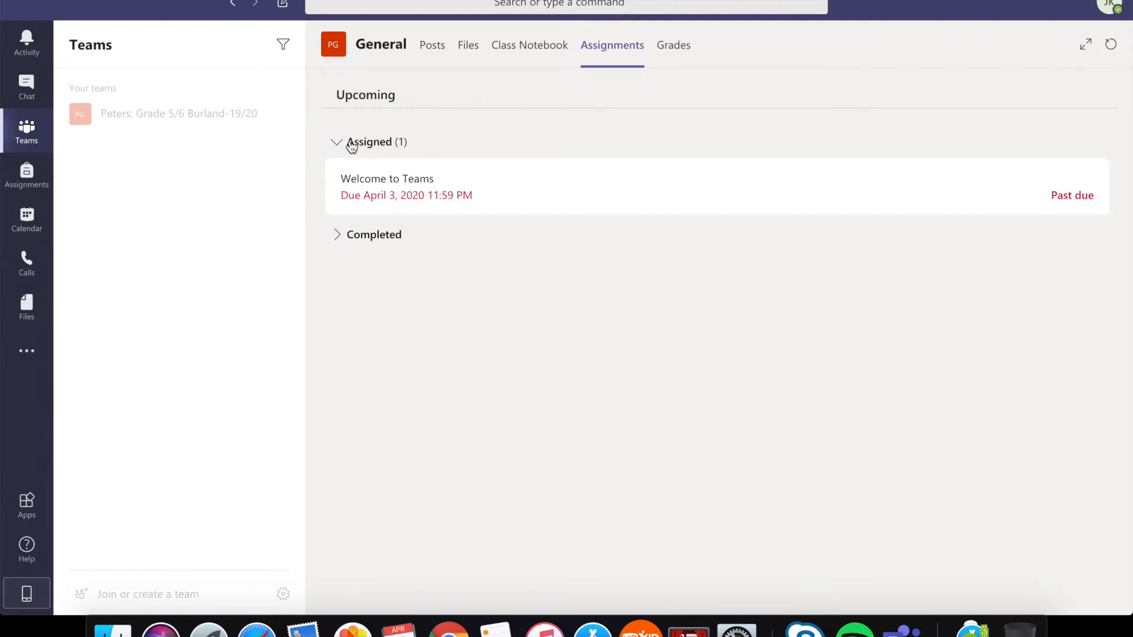
mouse_move(496, 213)
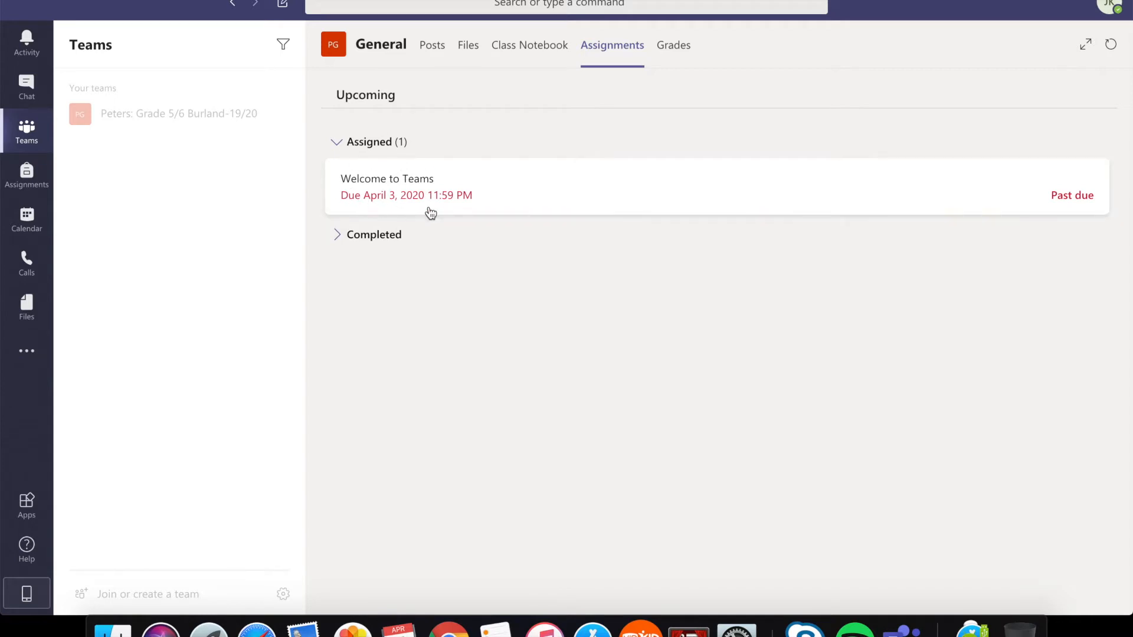
mouse_move(427, 189)
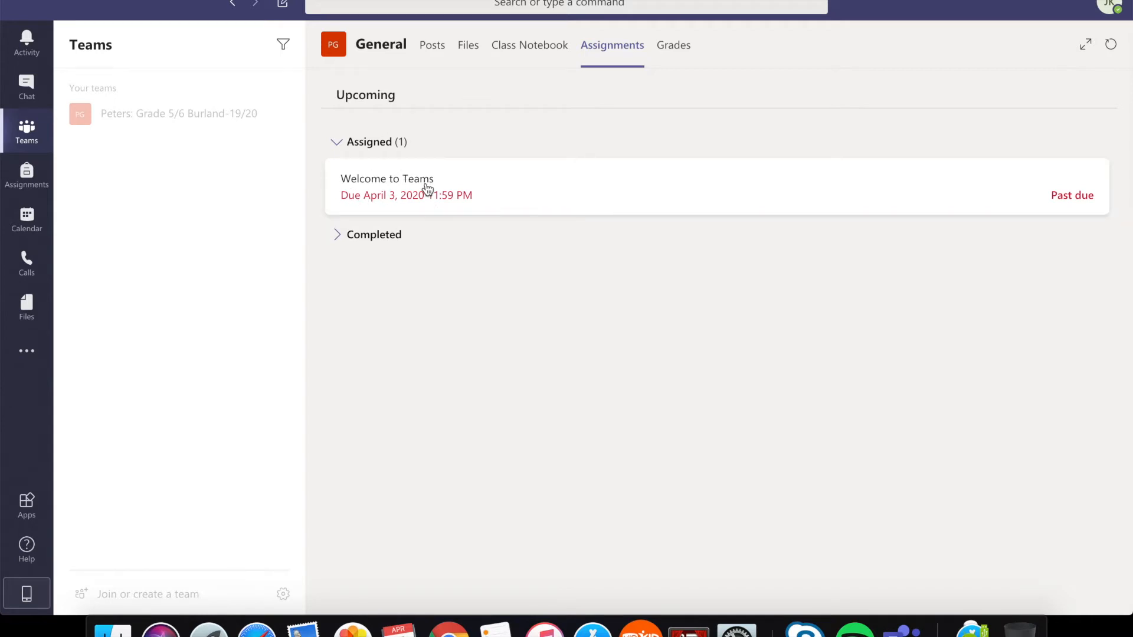
- Open the Welcome to Teams assignment to read its letter-writing instructions
click(386, 178)
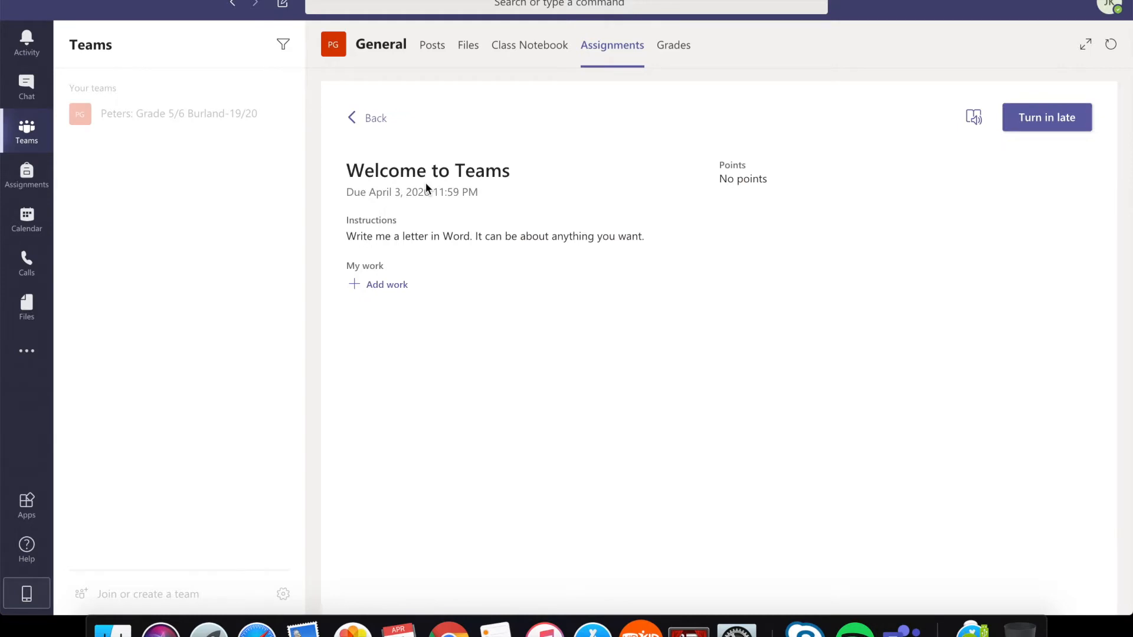
mouse_move(393, 254)
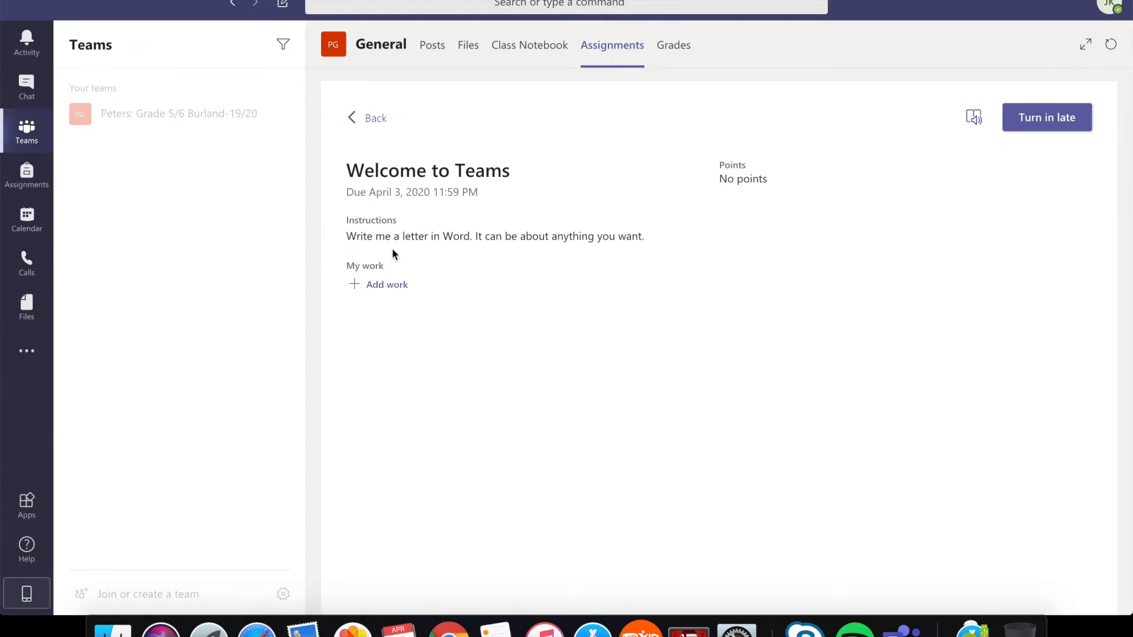
mouse_move(493, 255)
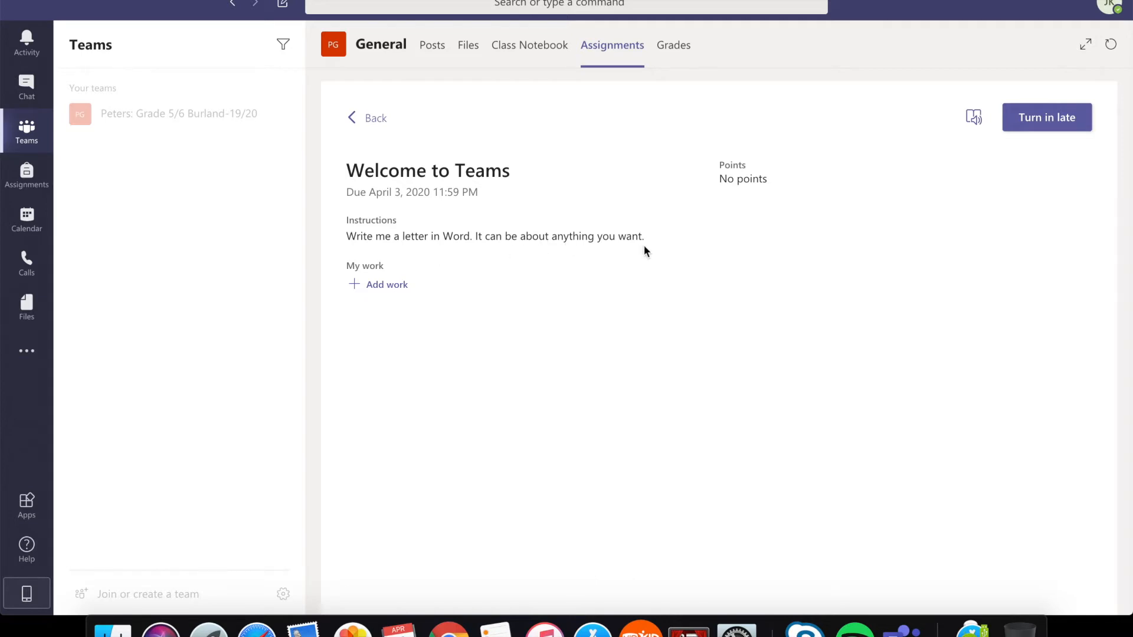
mouse_move(372, 260)
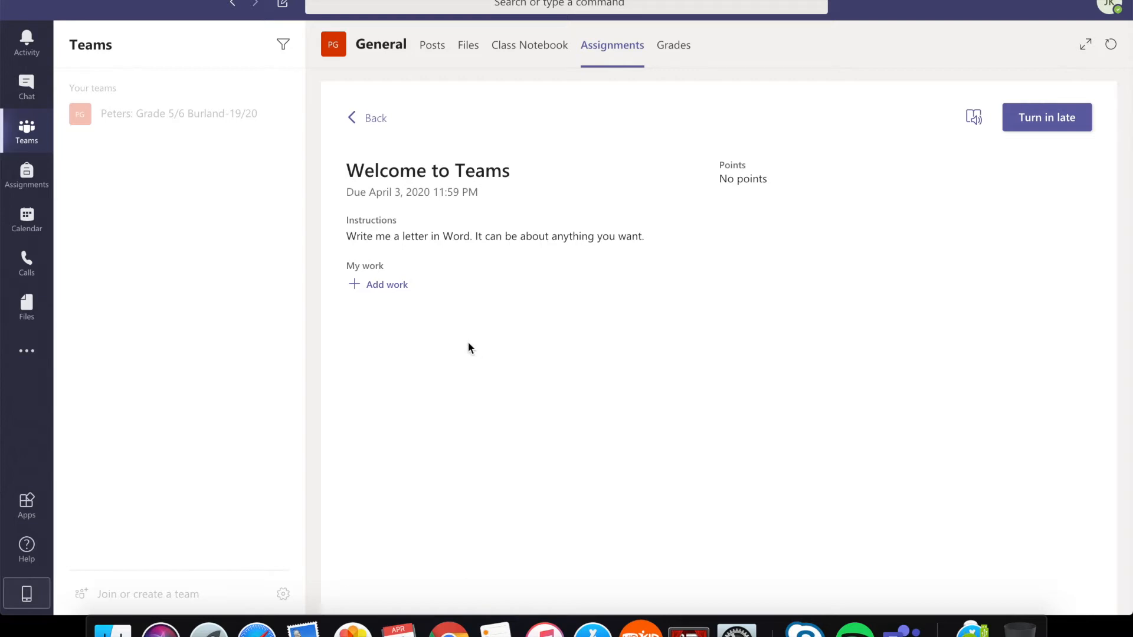
mouse_move(425, 288)
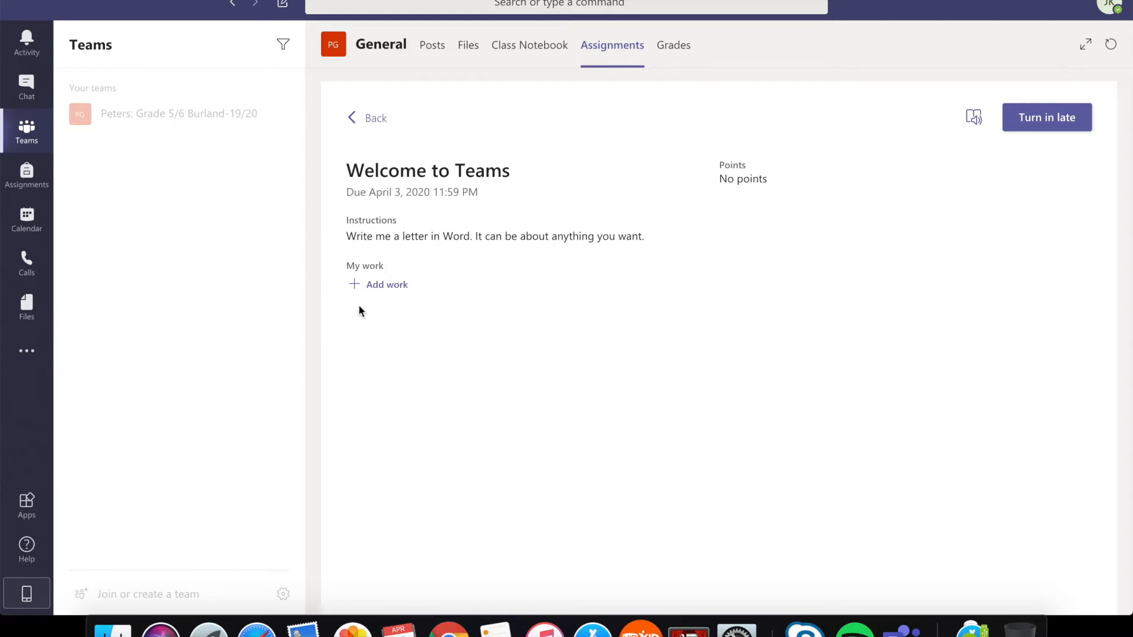
- Add work to the assignment by choosing to create a brand-new file
click(386, 284)
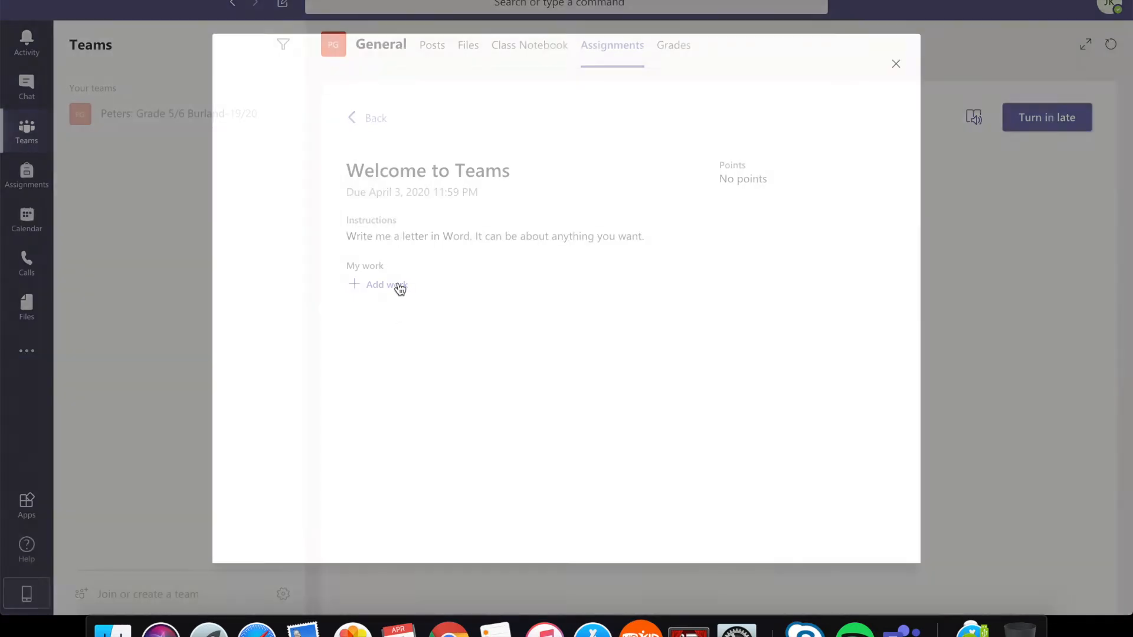
click(380, 284)
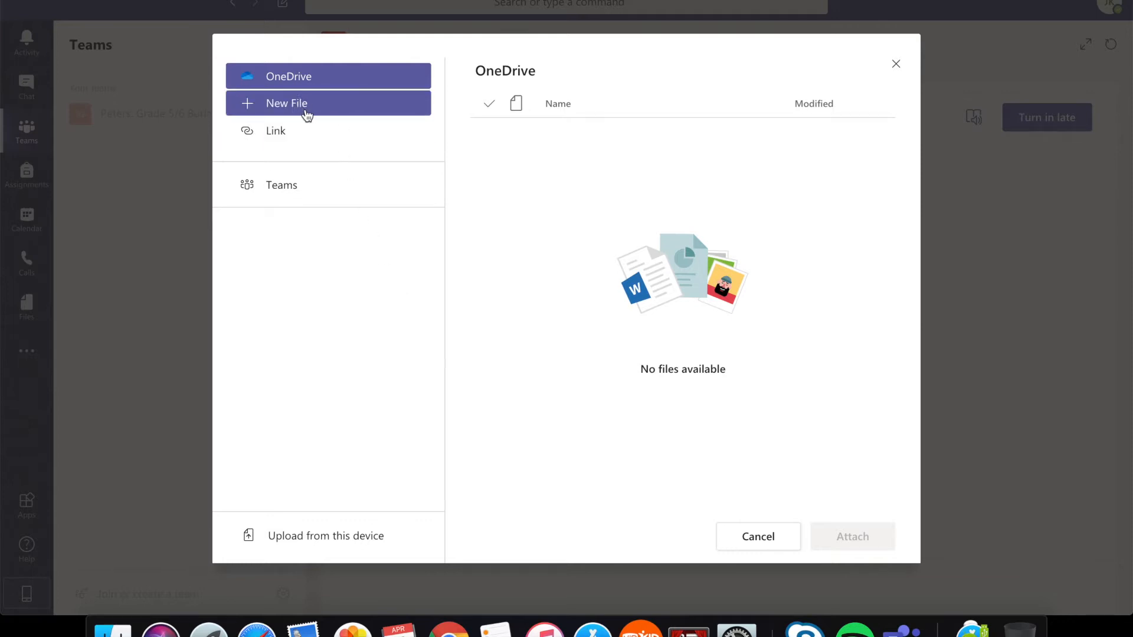
click(286, 103)
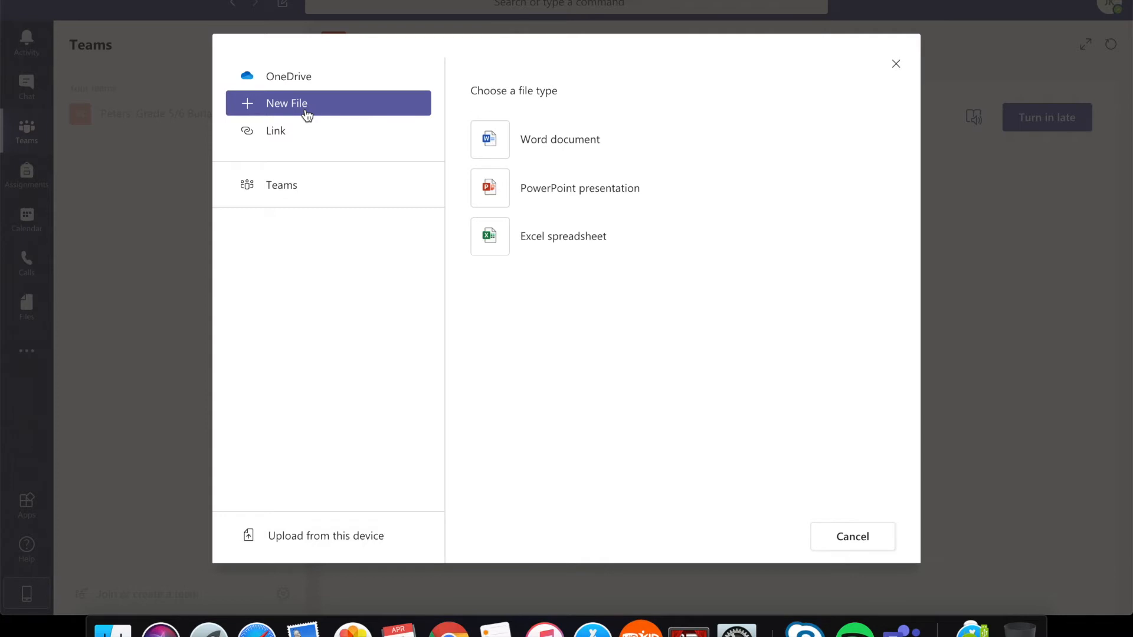
mouse_move(287, 76)
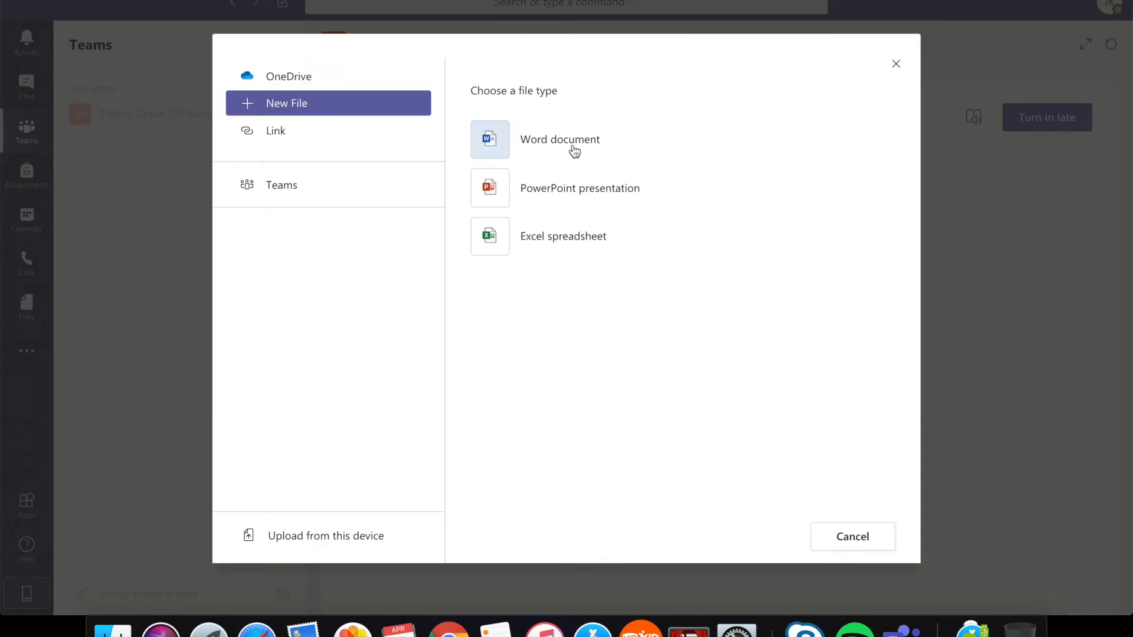
- Create and attach a Word document named 'Dear. Mr. Peters' as assignment work
click(560, 139)
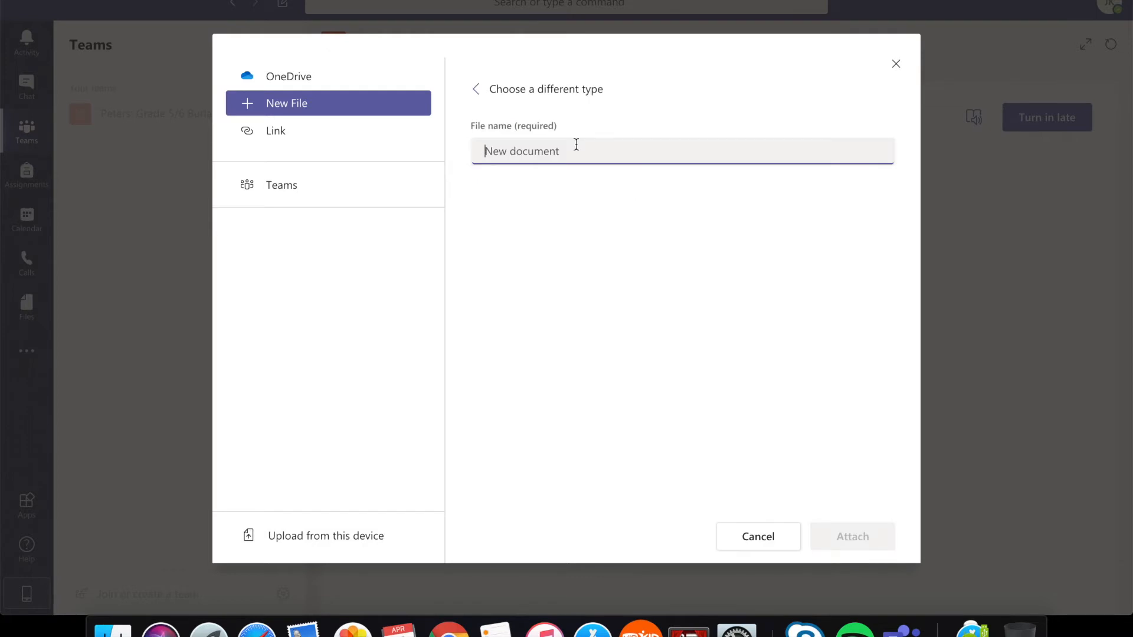
text(Dear)
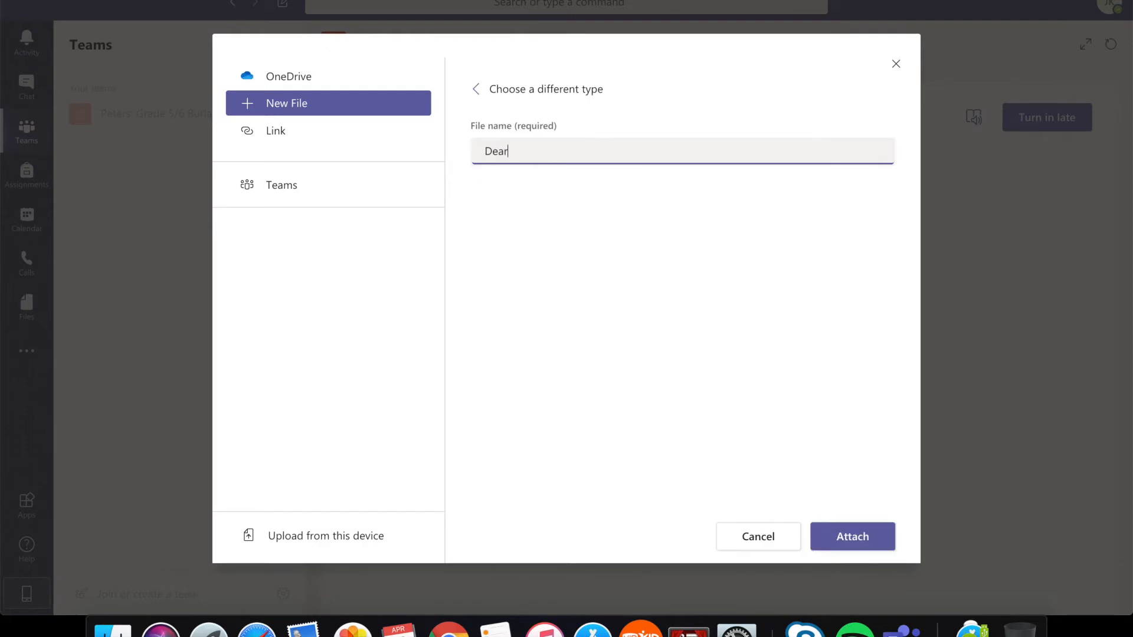
text(. Mr. P)
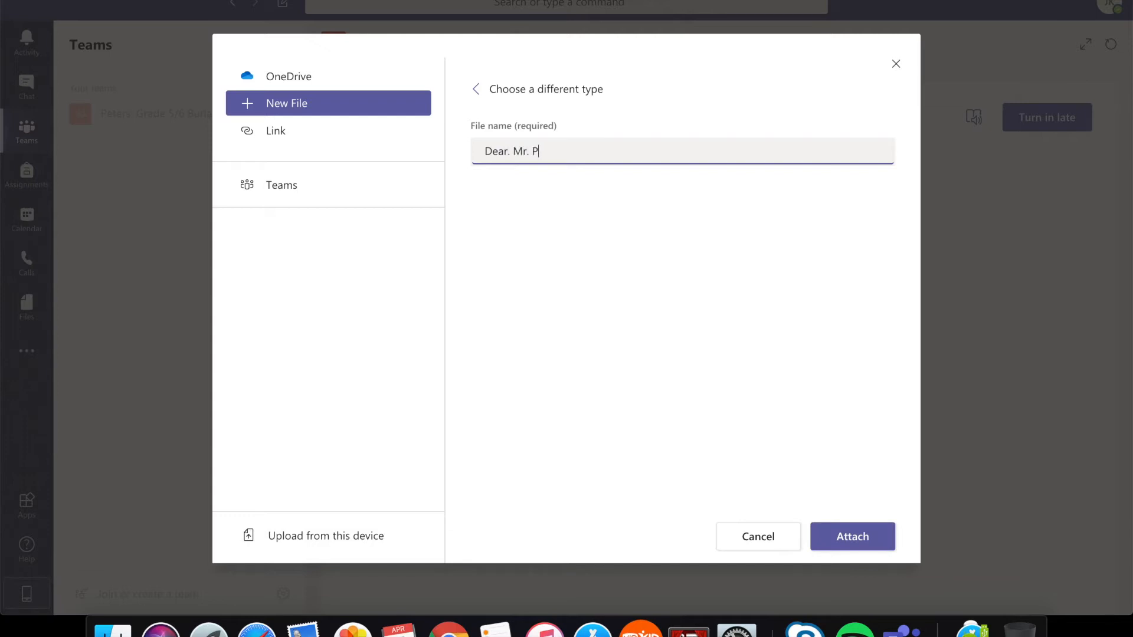
text(eters)
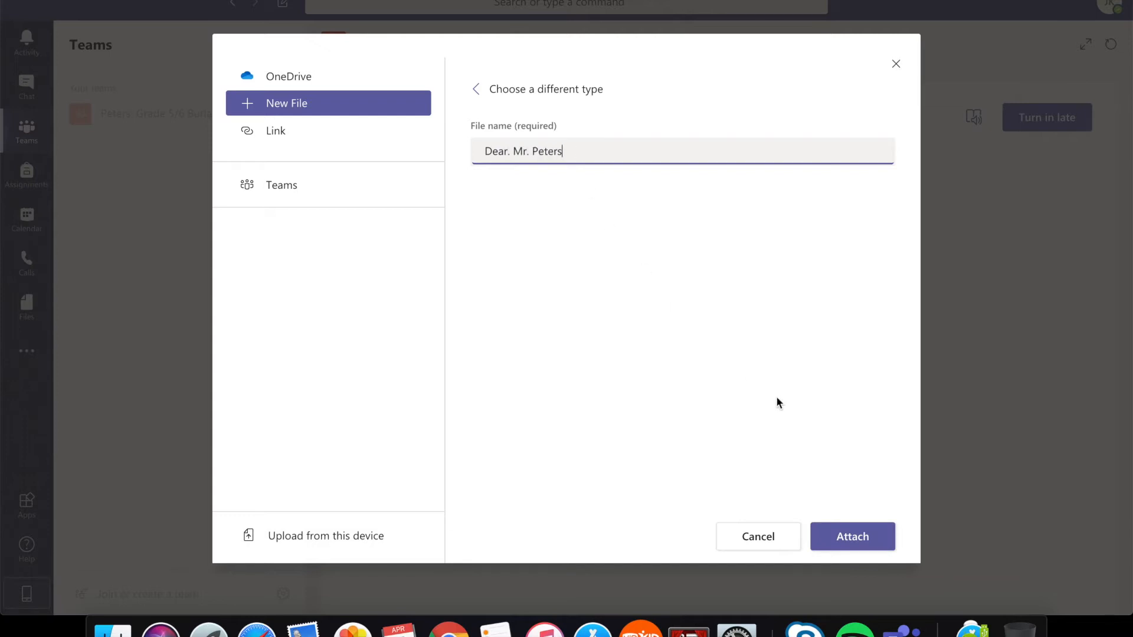
click(852, 536)
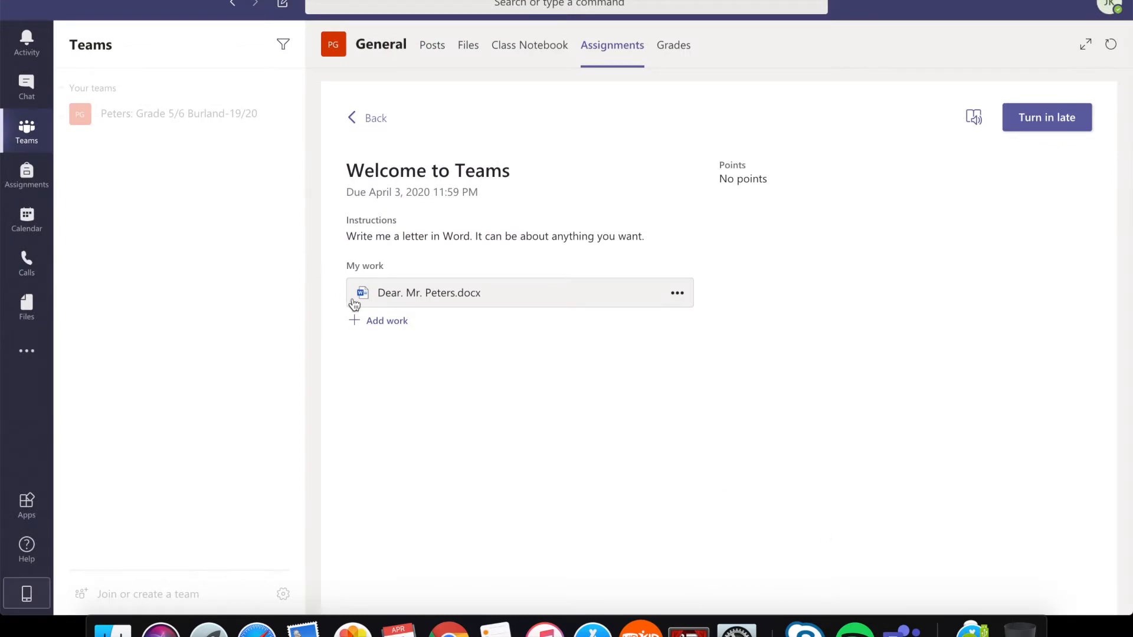
mouse_move(530, 322)
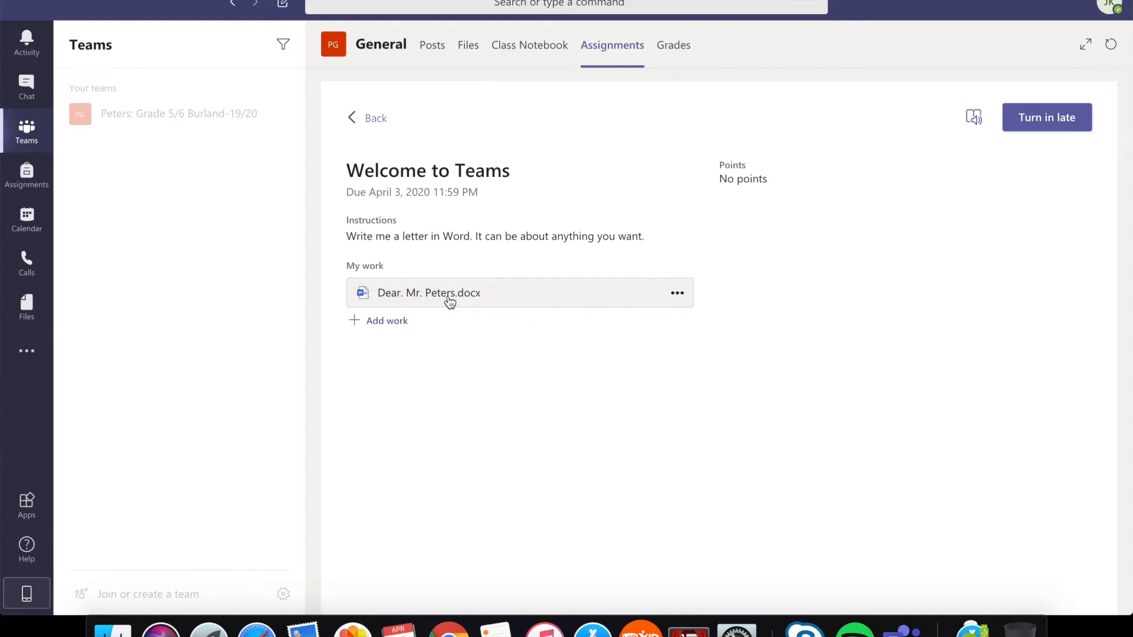
mouse_move(439, 296)
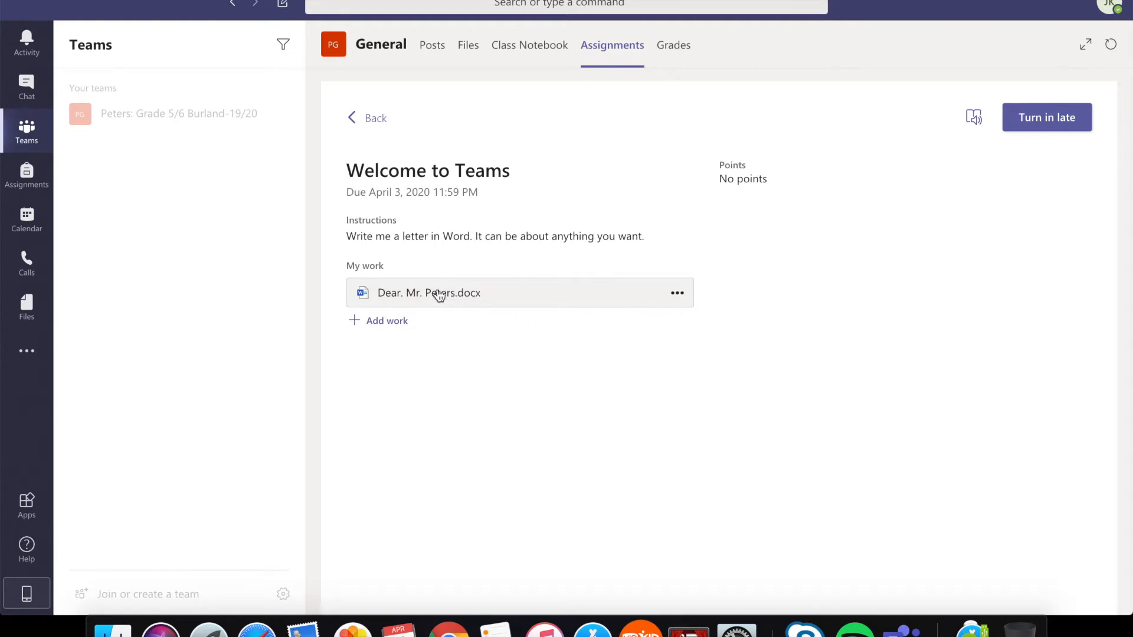
mouse_move(452, 283)
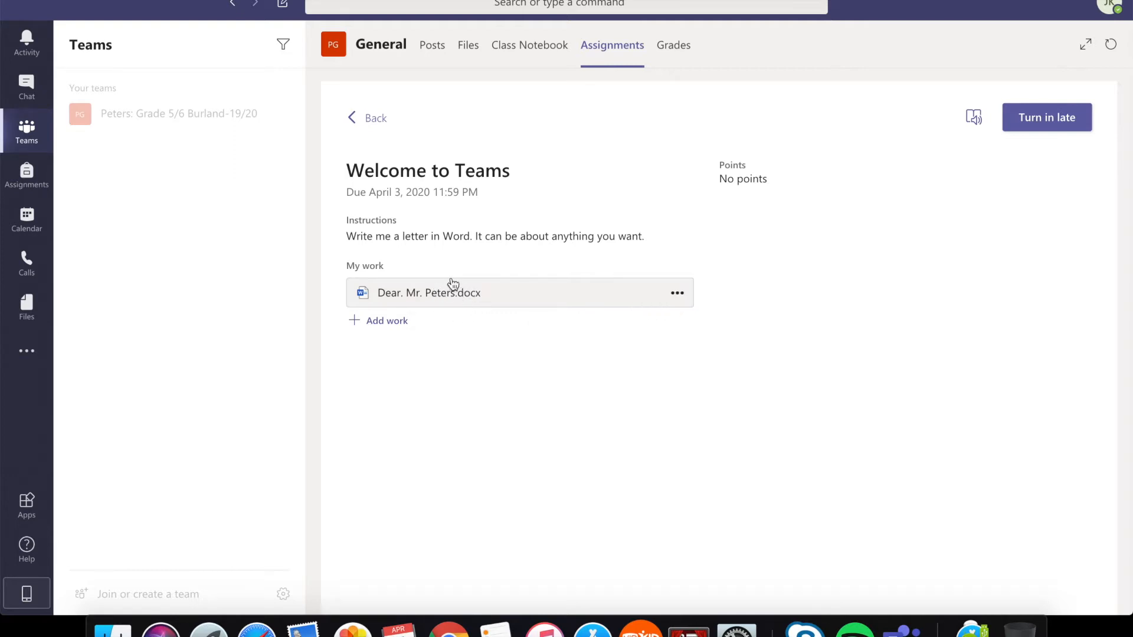
- Open the attached Dear. Mr. Peters document and show its editing options
click(429, 293)
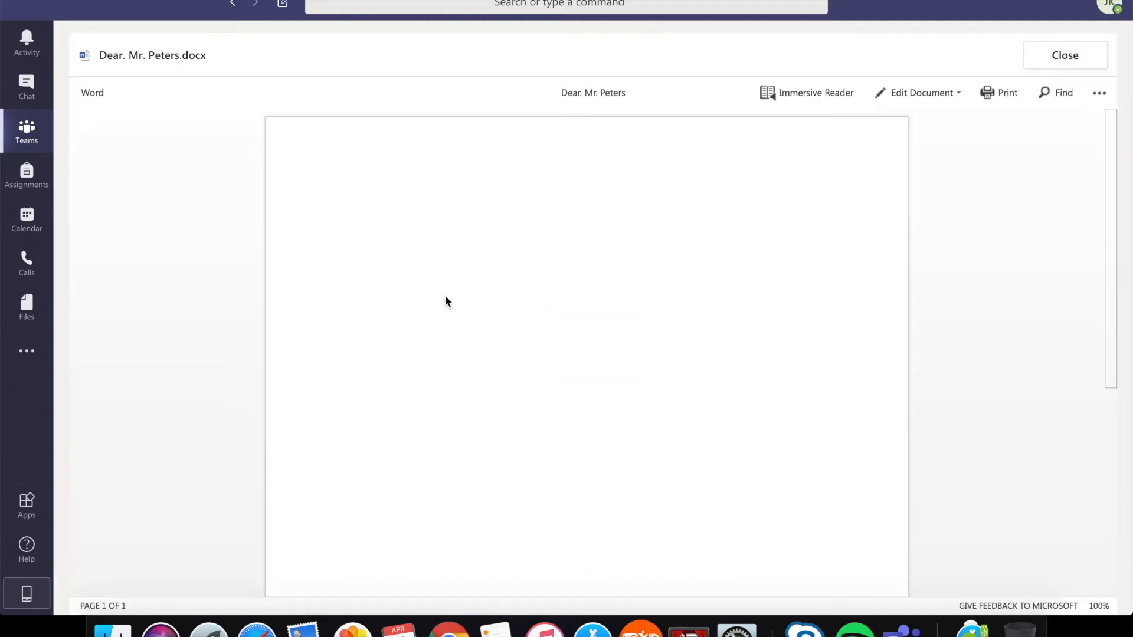
mouse_move(390, 257)
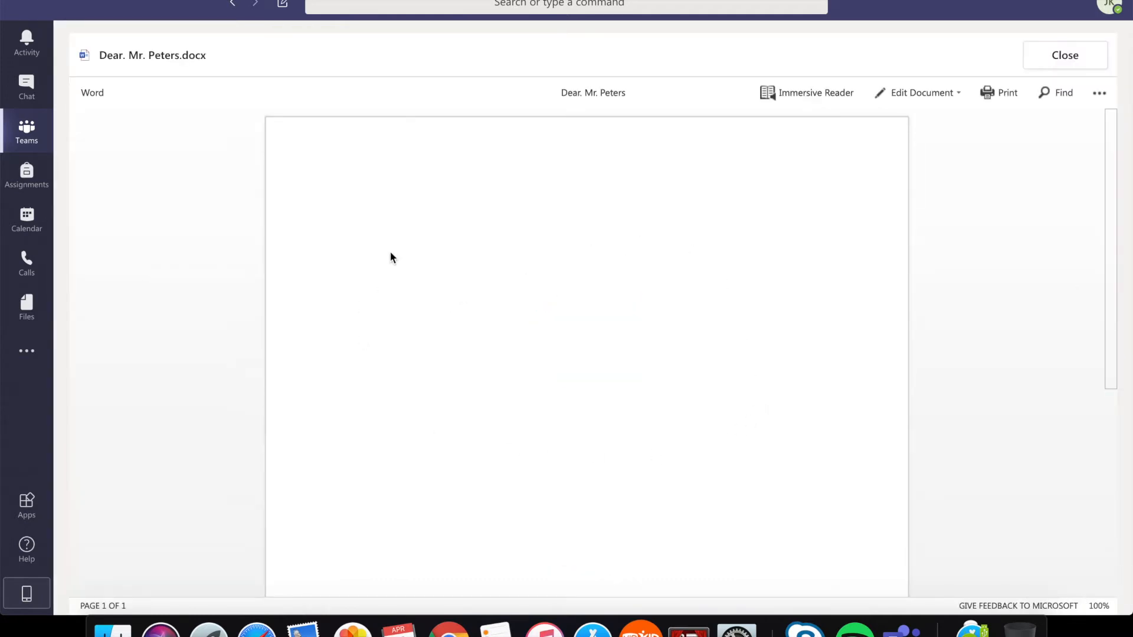
mouse_move(534, 406)
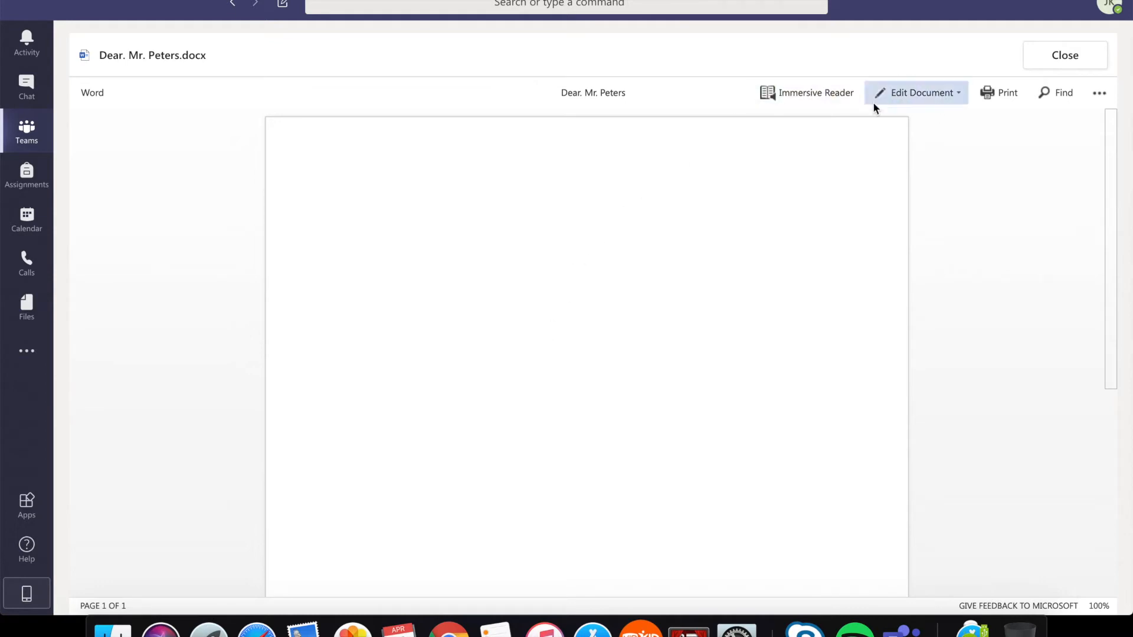
click(921, 93)
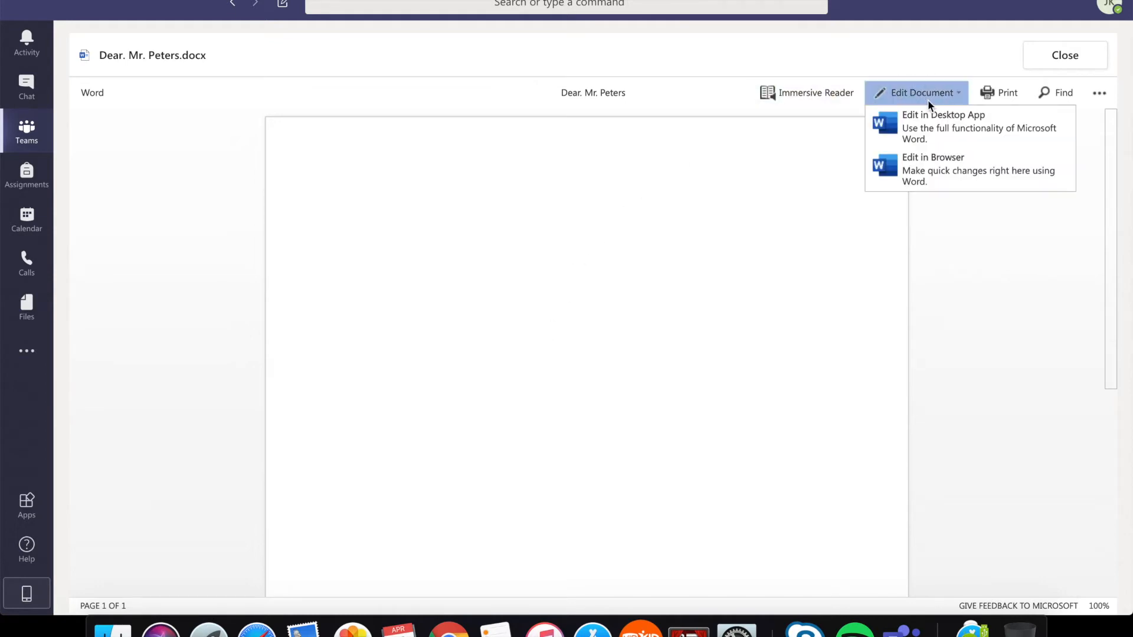
mouse_move(942, 127)
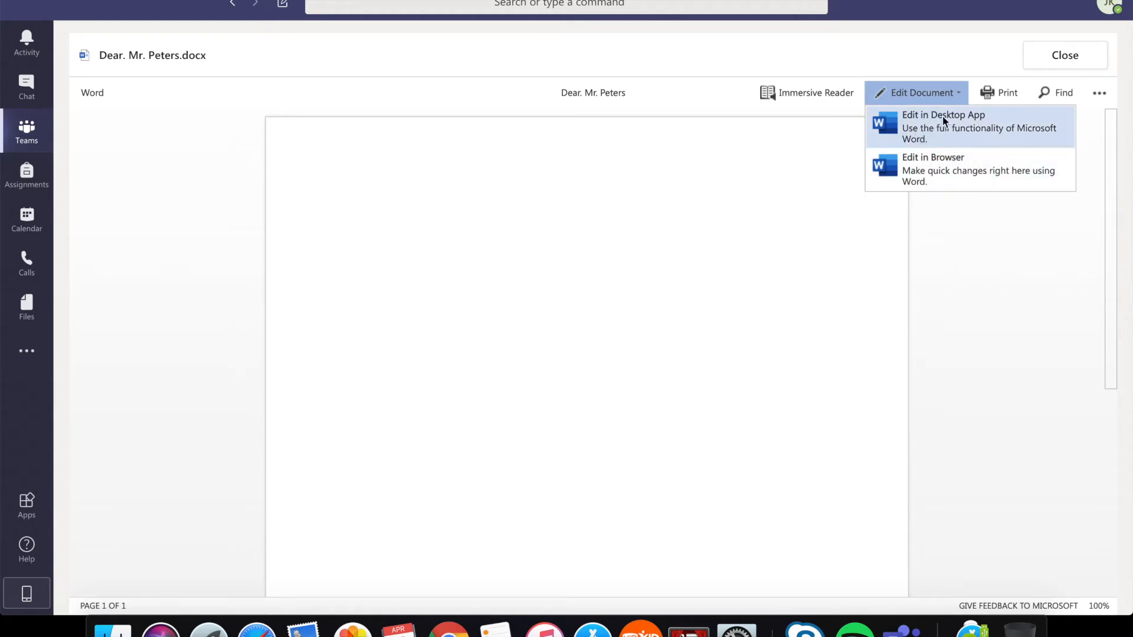
mouse_move(990, 170)
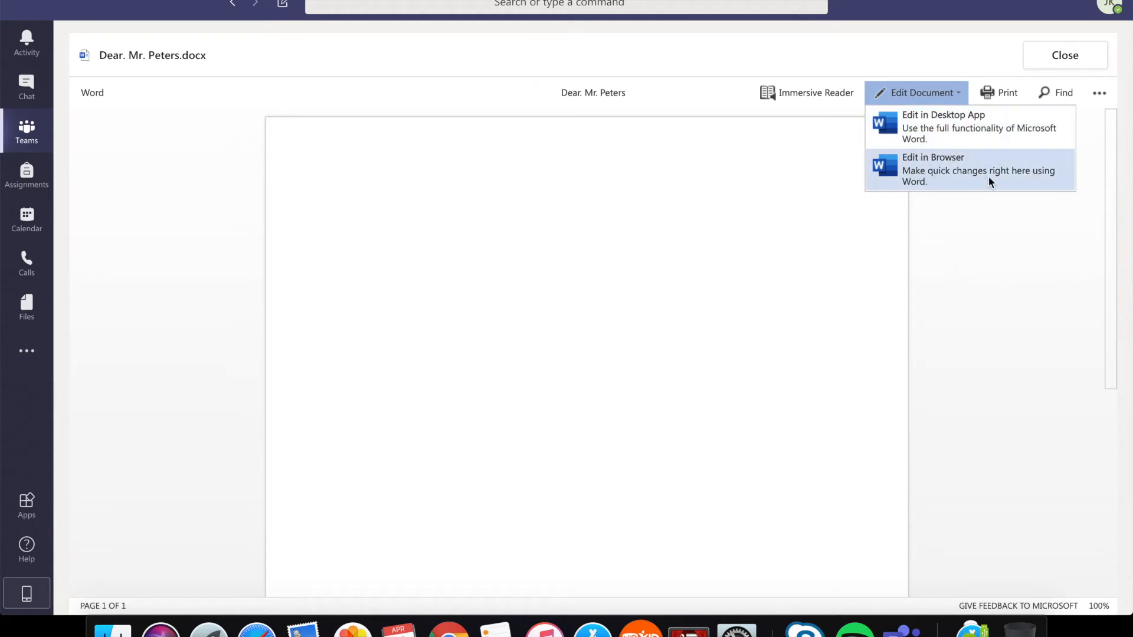
mouse_move(978, 167)
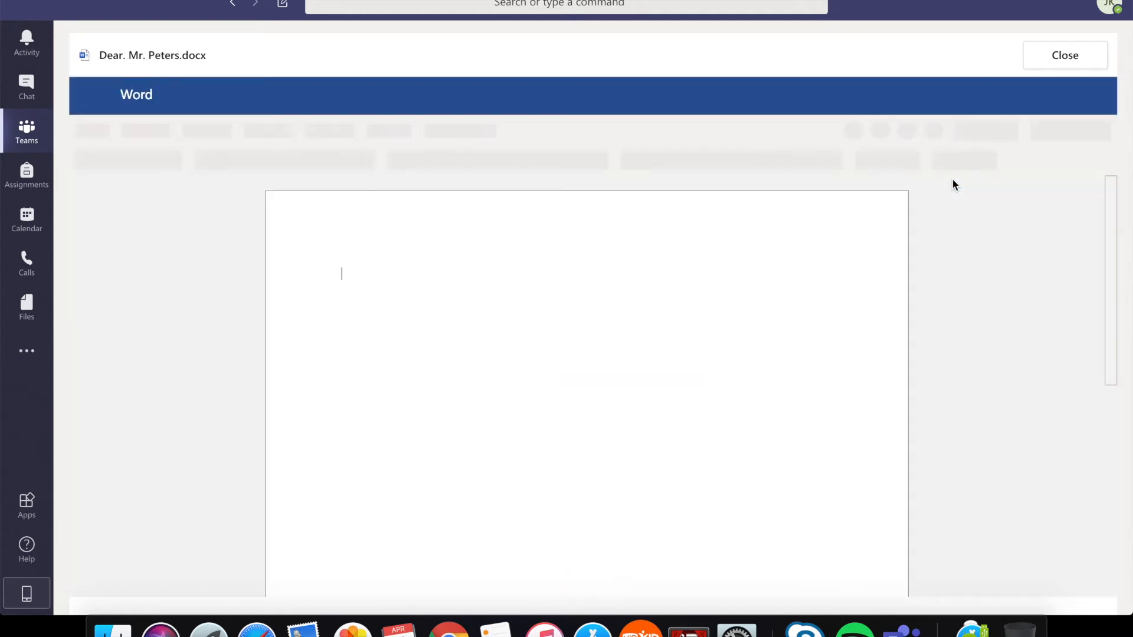
- Begin the letter with the greeting 'Dear Mr. Peters,' and an indented line beneath it
text(Dea)
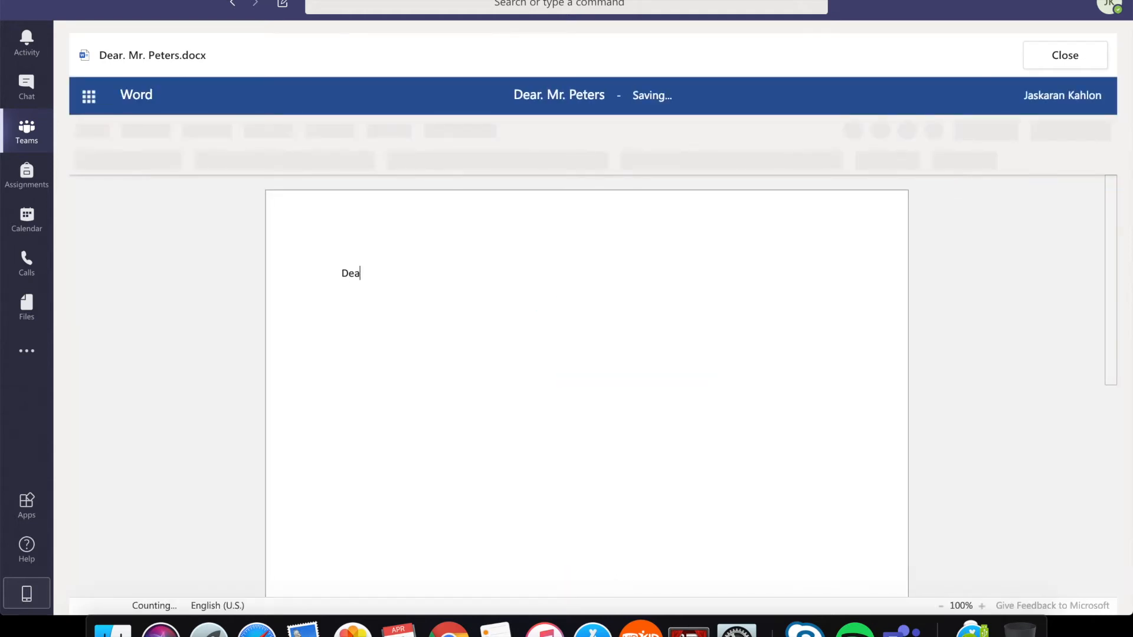
text(r.)
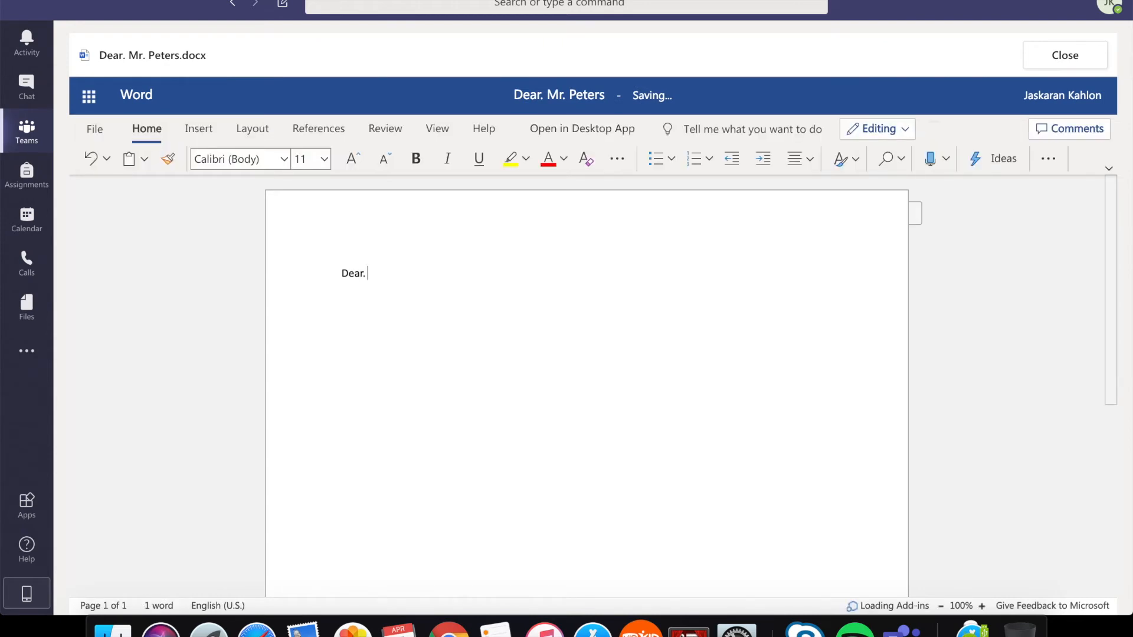
text(Mr.)
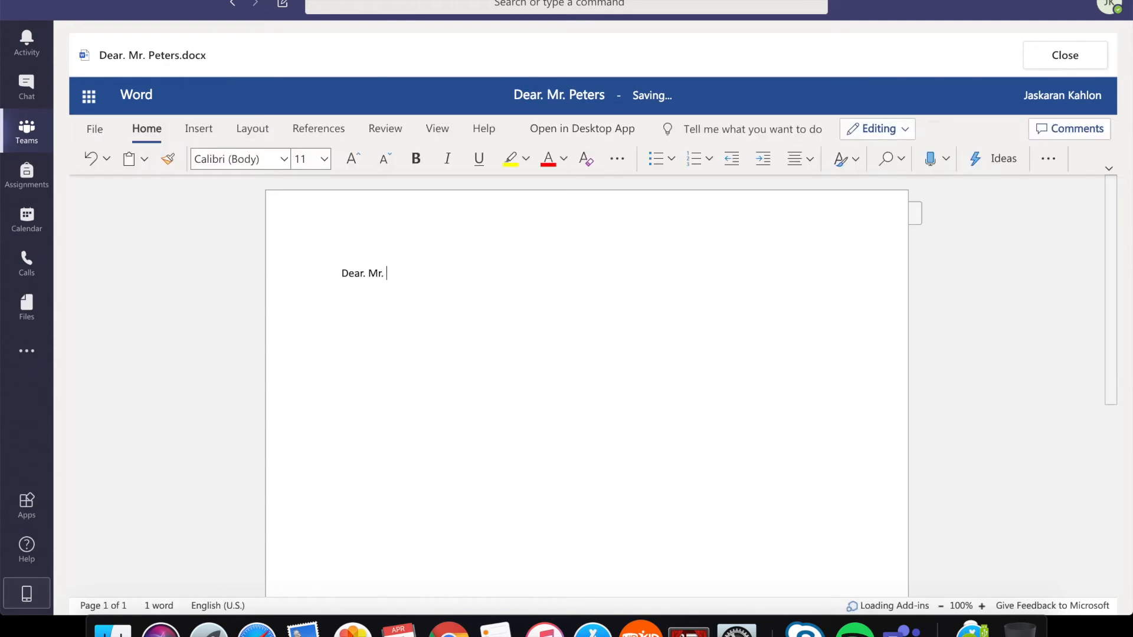
key(backspace)
text( Peters,)
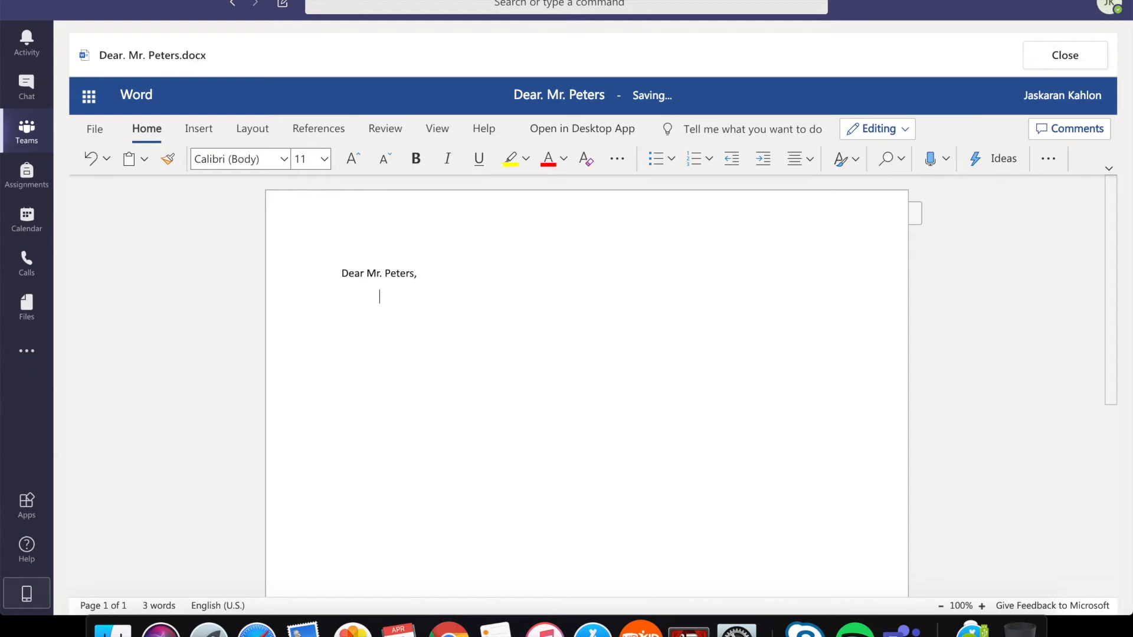
mouse_move(931, 158)
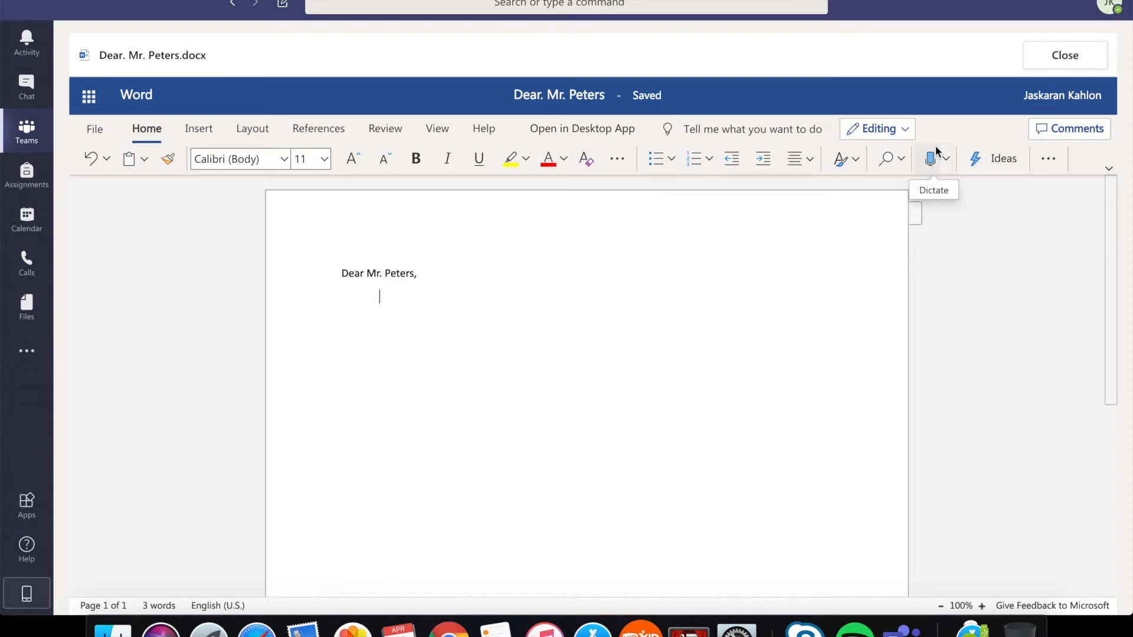
- Write the body line 'Here you can write a letter about whatever blows your hair back.'
text(Here y0u)
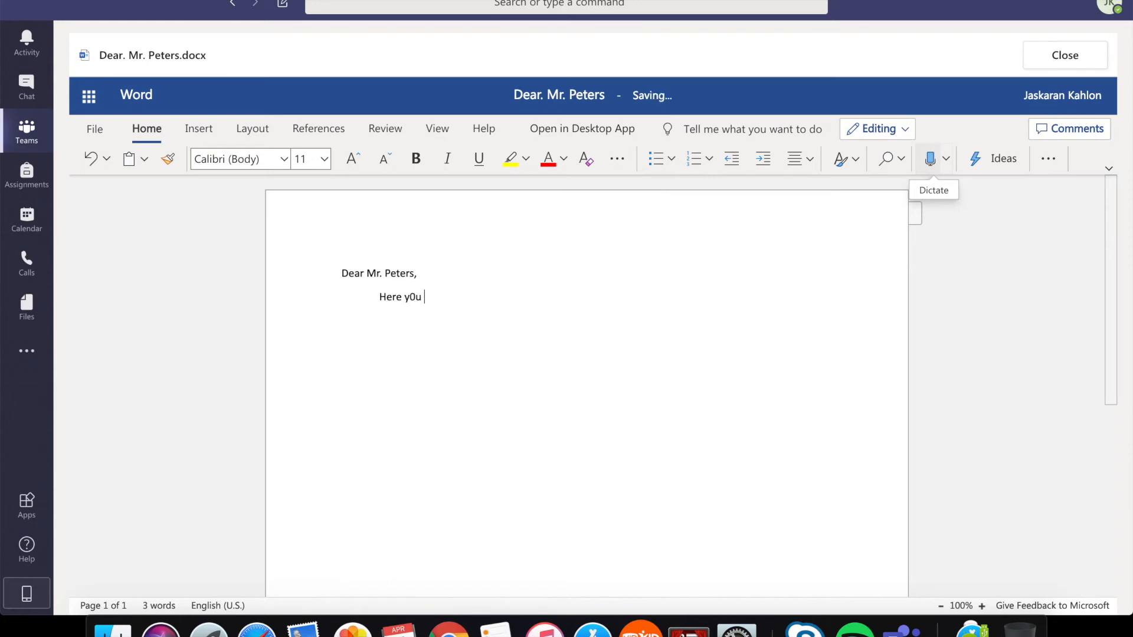
text(can)
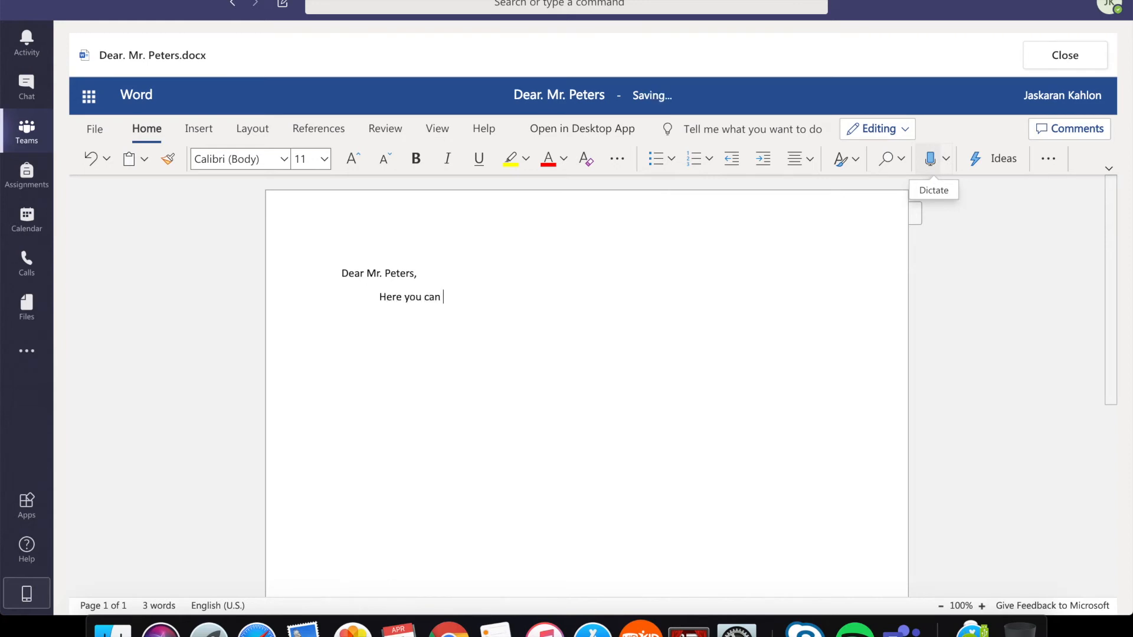
text(write a let)
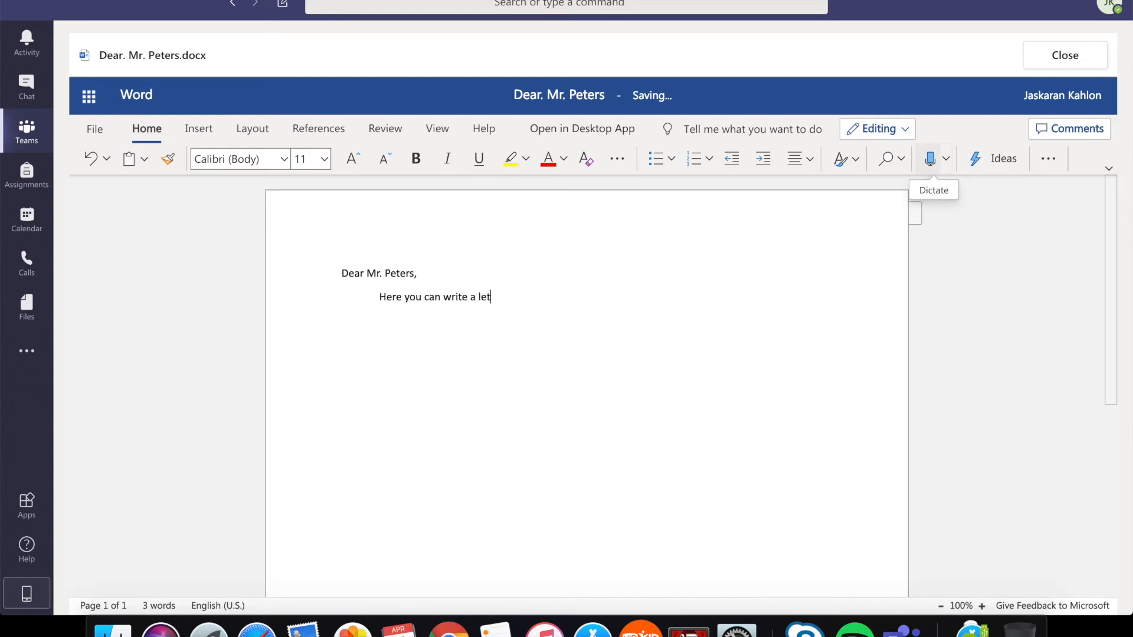
text(ter about)
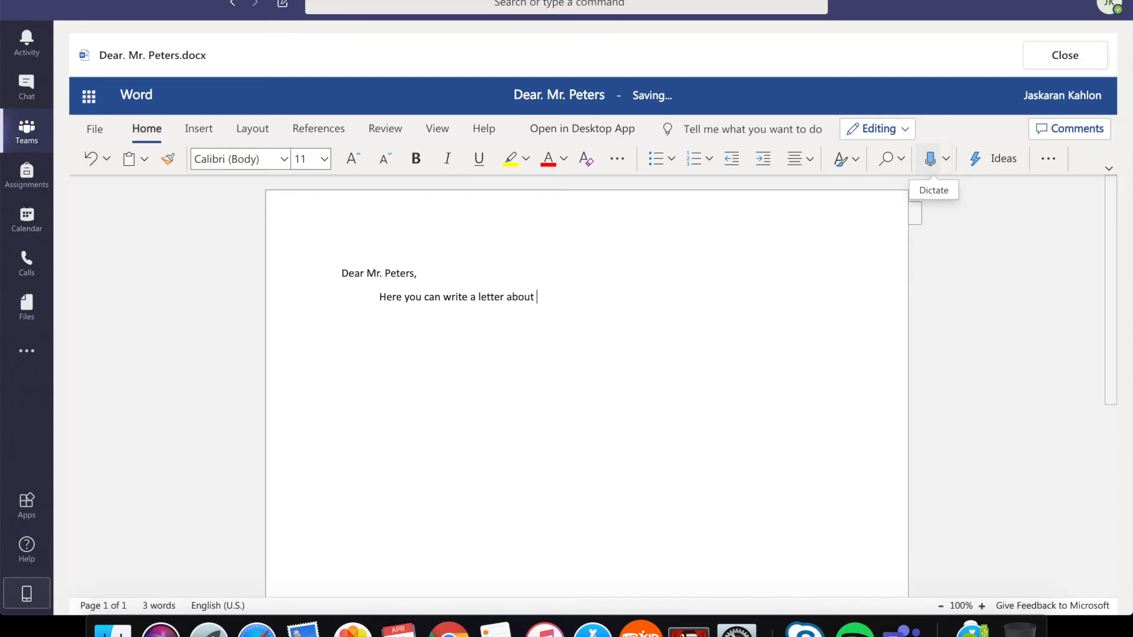
text(whatever blows)
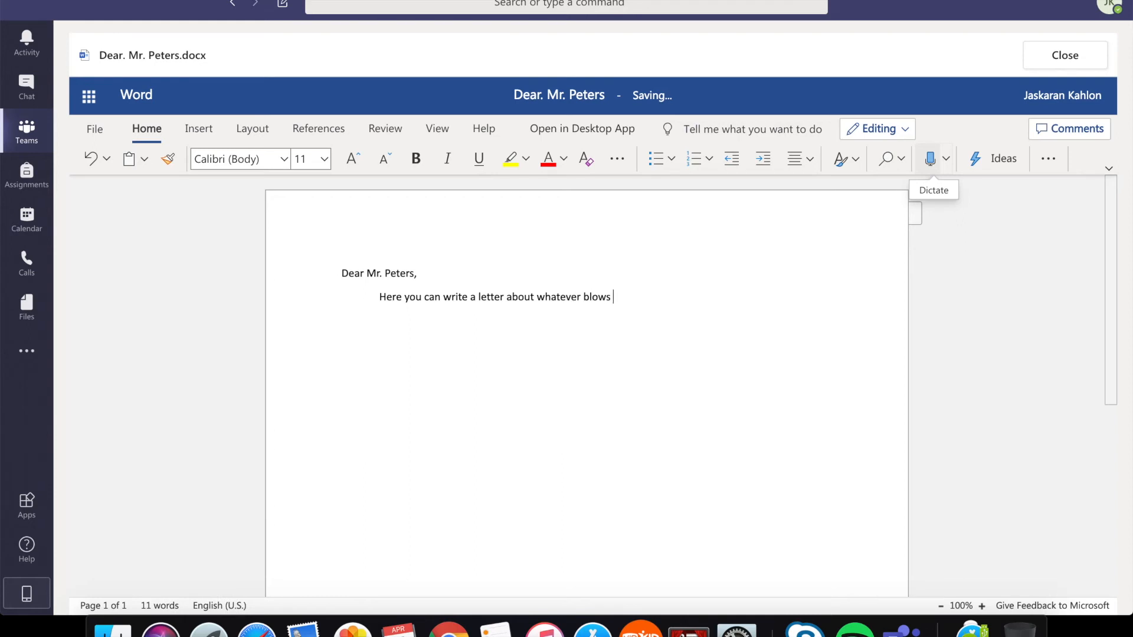
text(your hari)
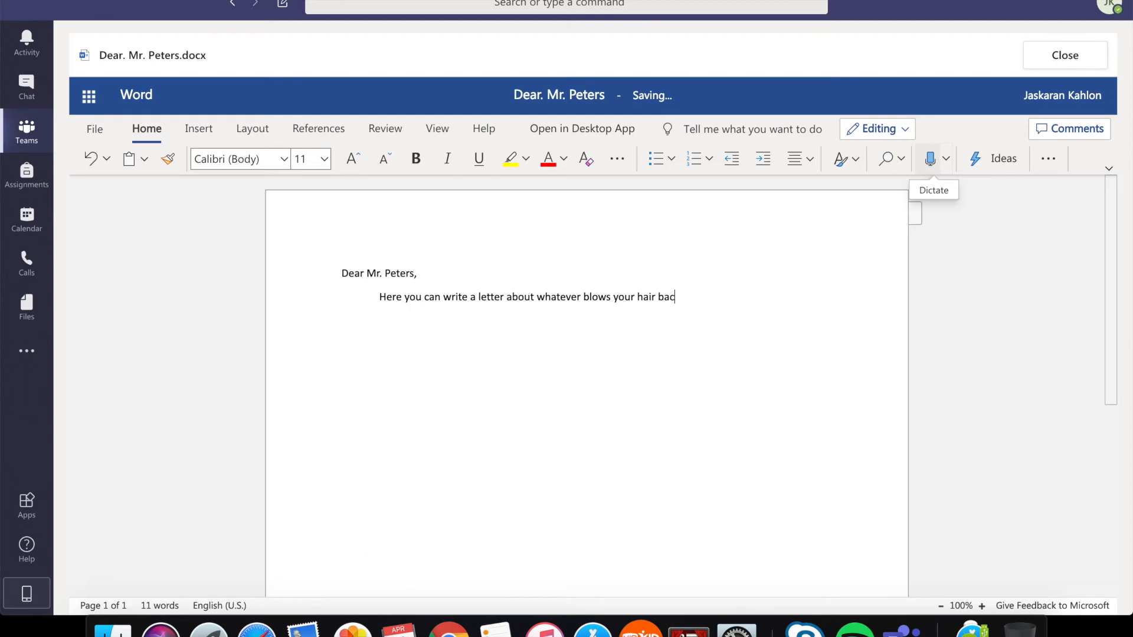
text(k.)
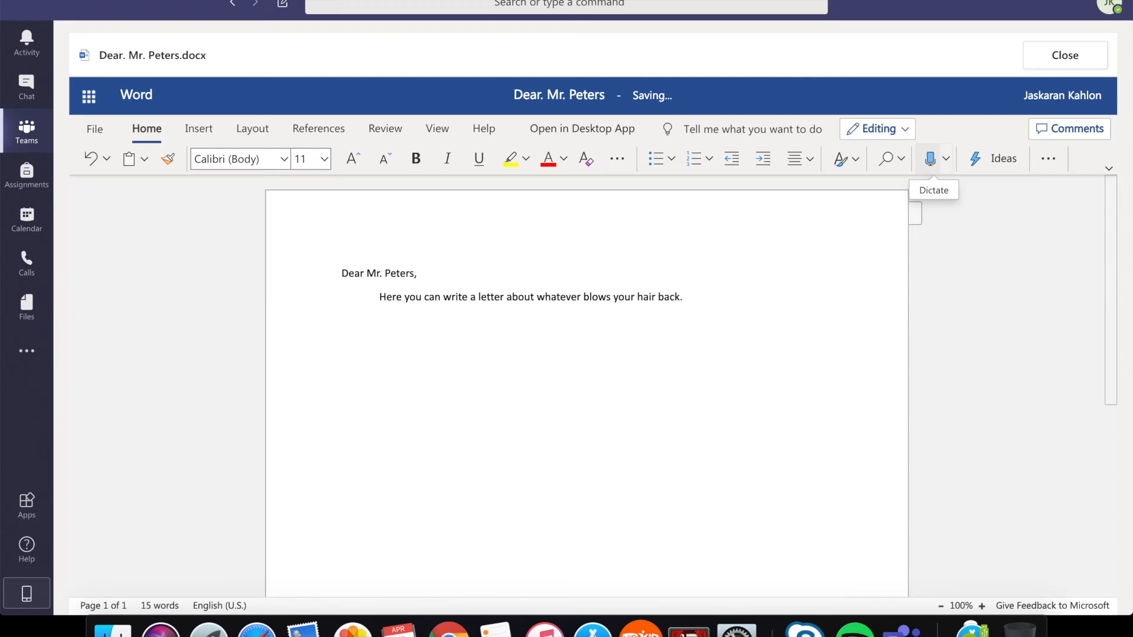
mouse_move(1063, 55)
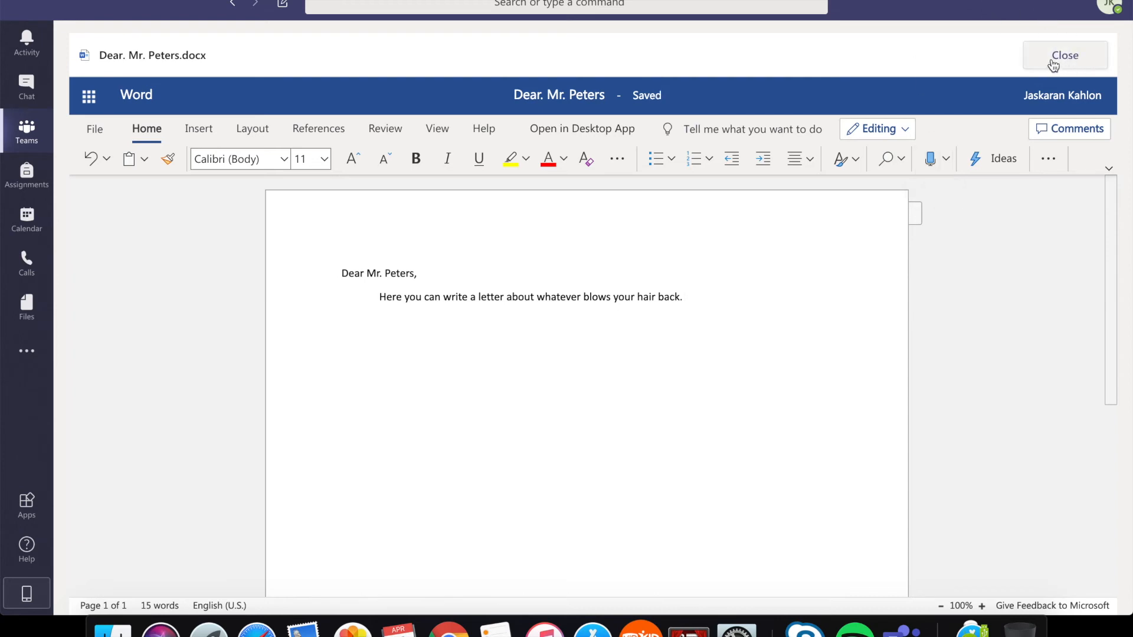
- Sign off with 'Sincerely,' and '(name)', then close the letter back to the assignment
text(s)
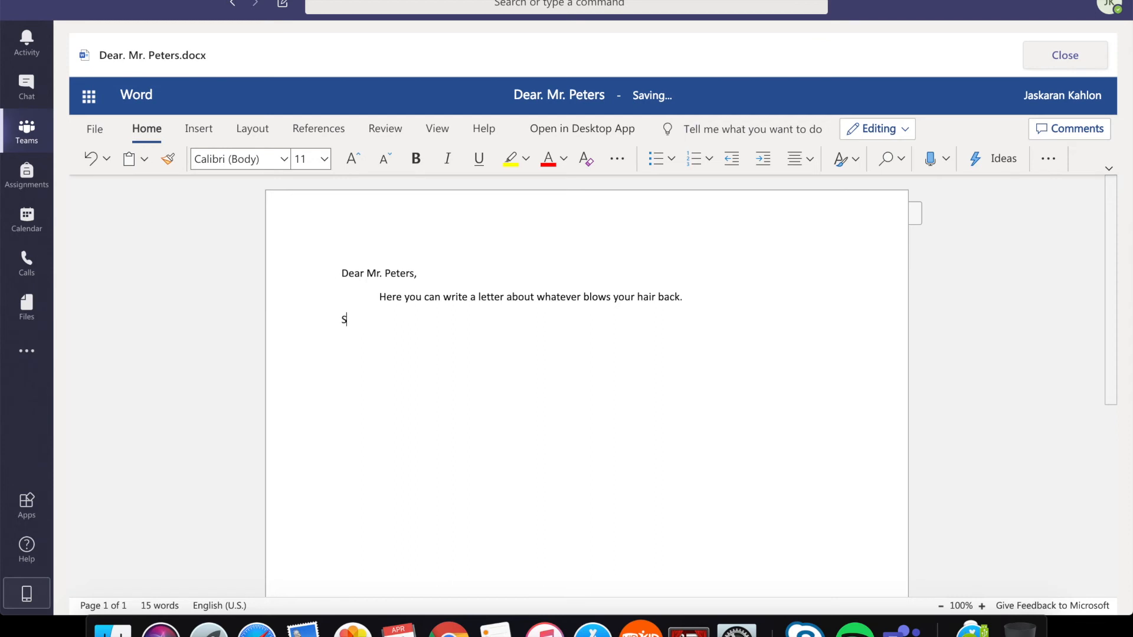
text(in)
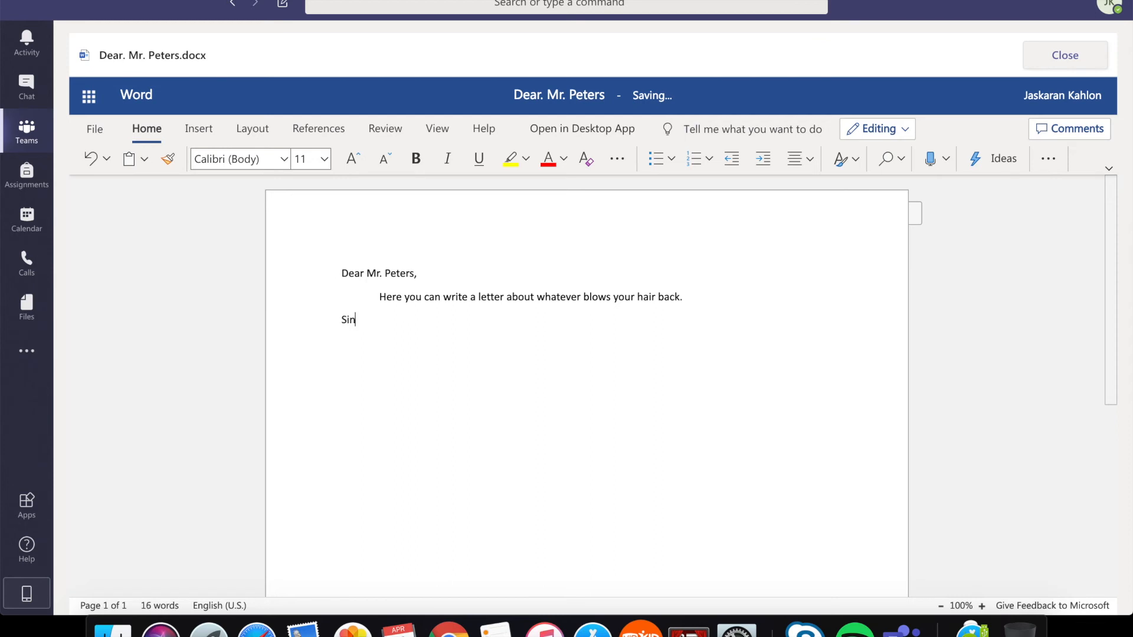
text(cerely,)
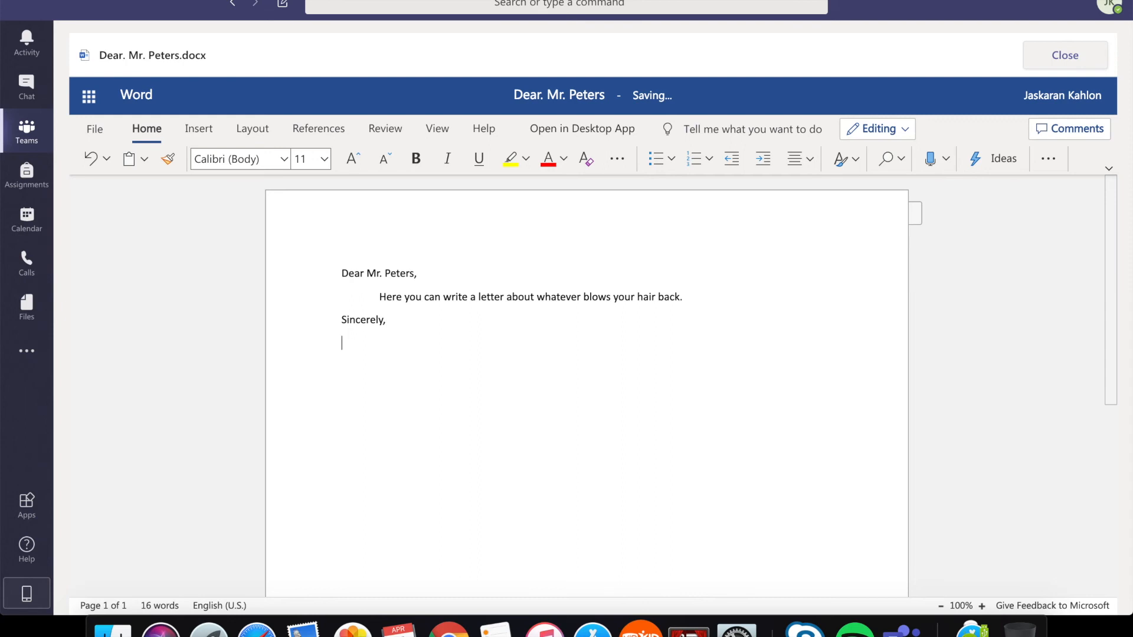
text())
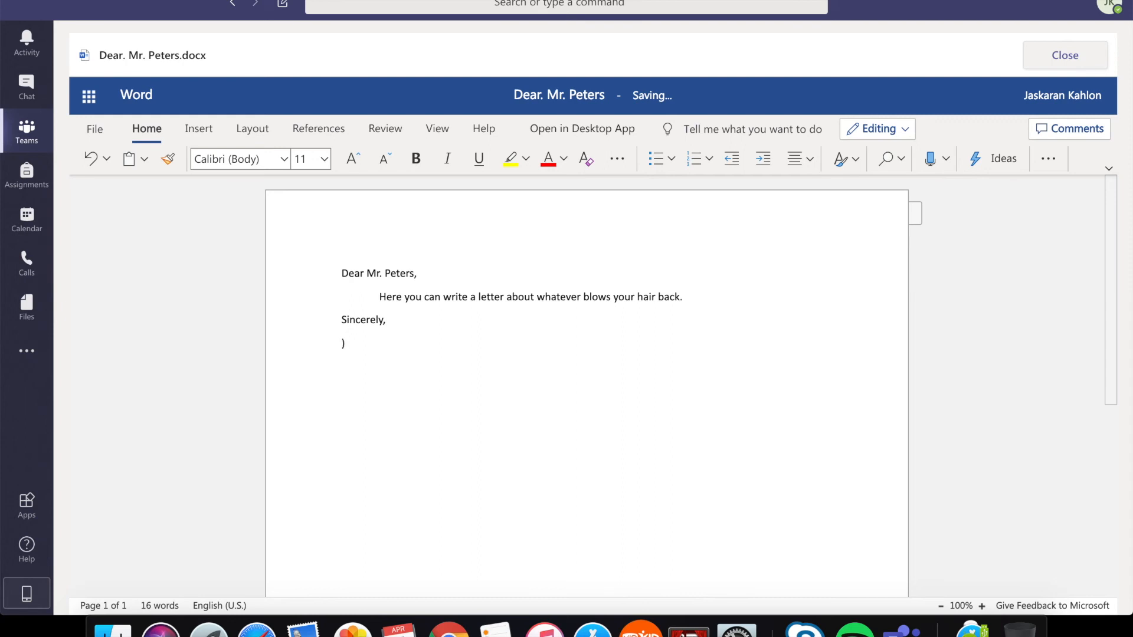
text(()
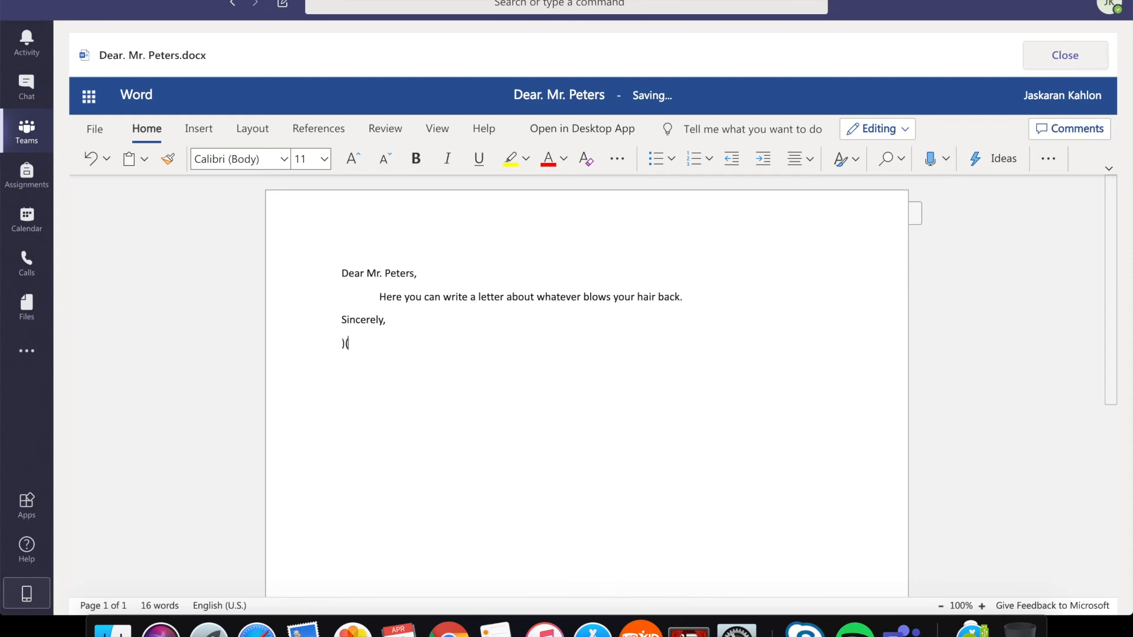
text(na)
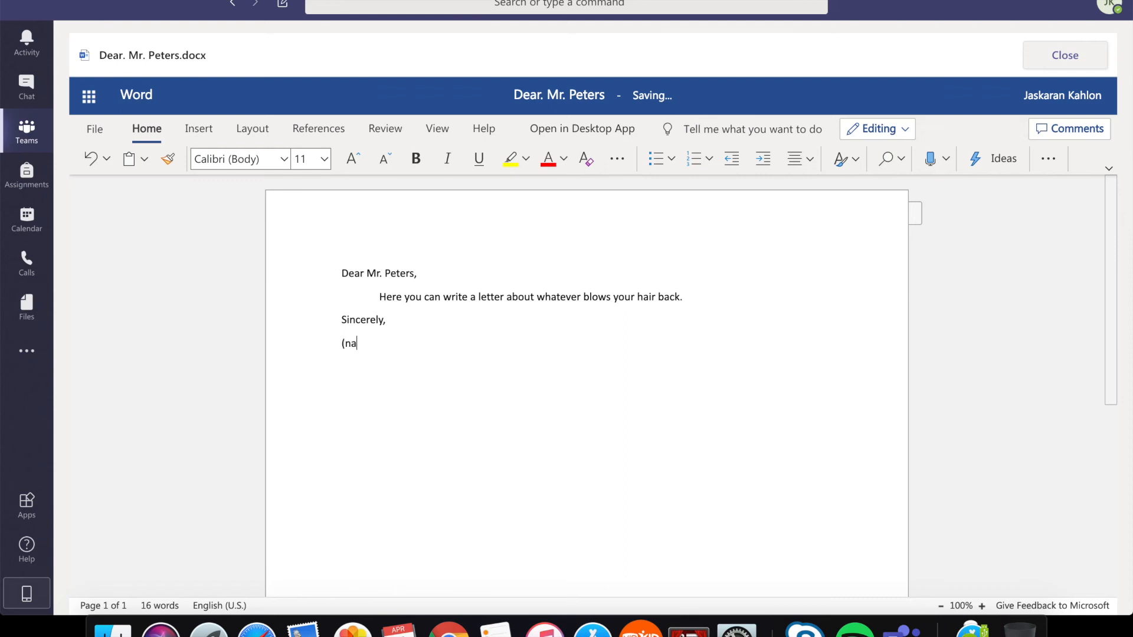
text(me))
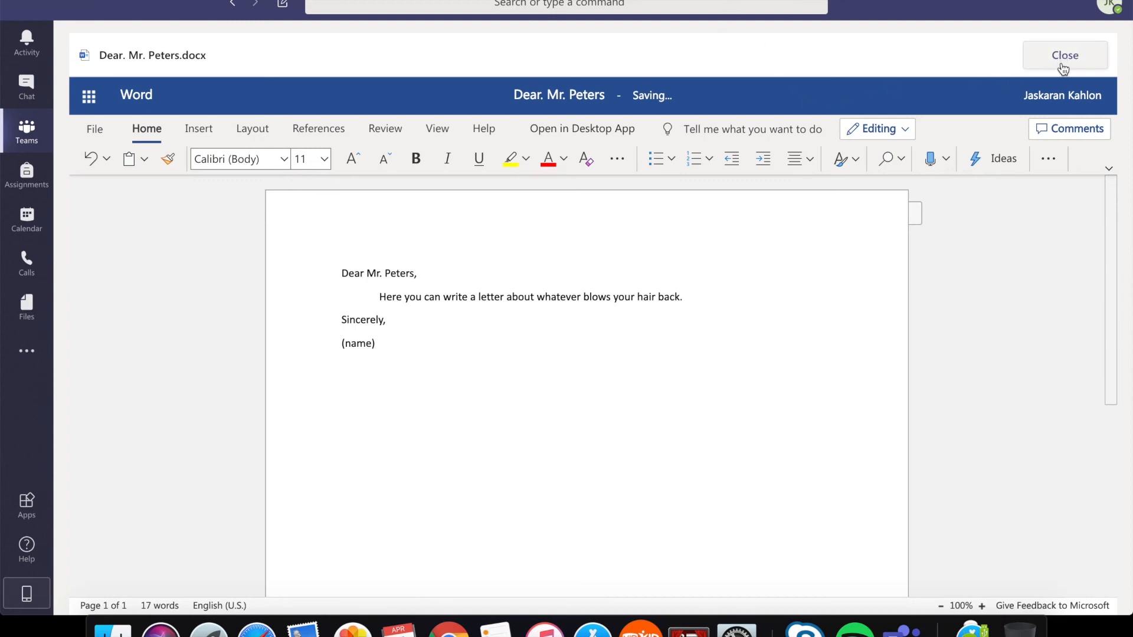
click(1063, 55)
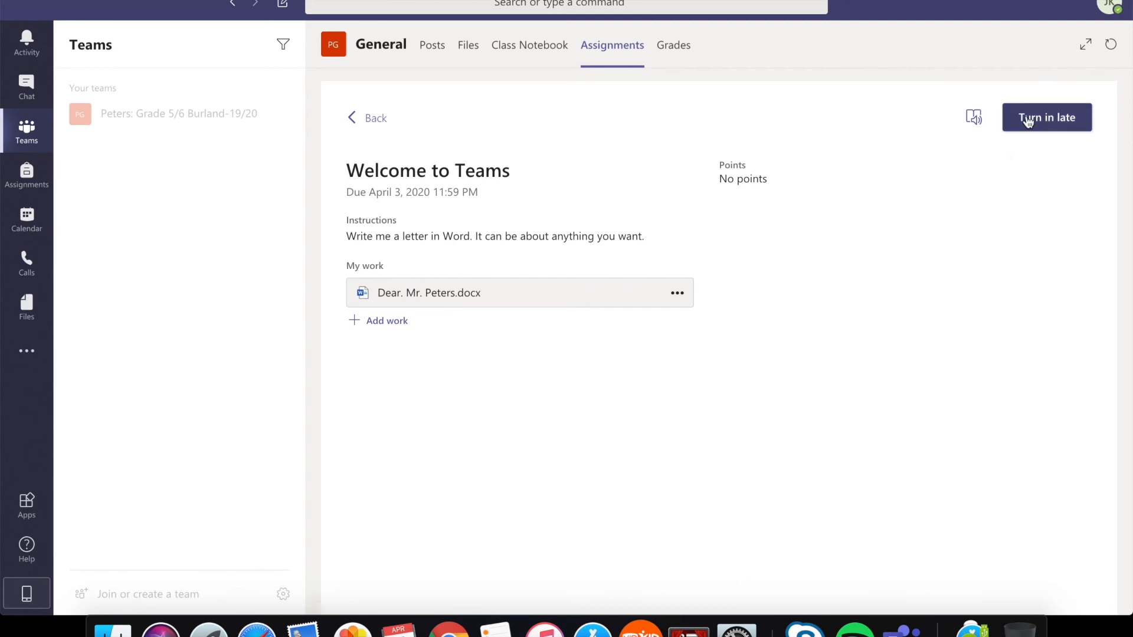
mouse_move(1023, 148)
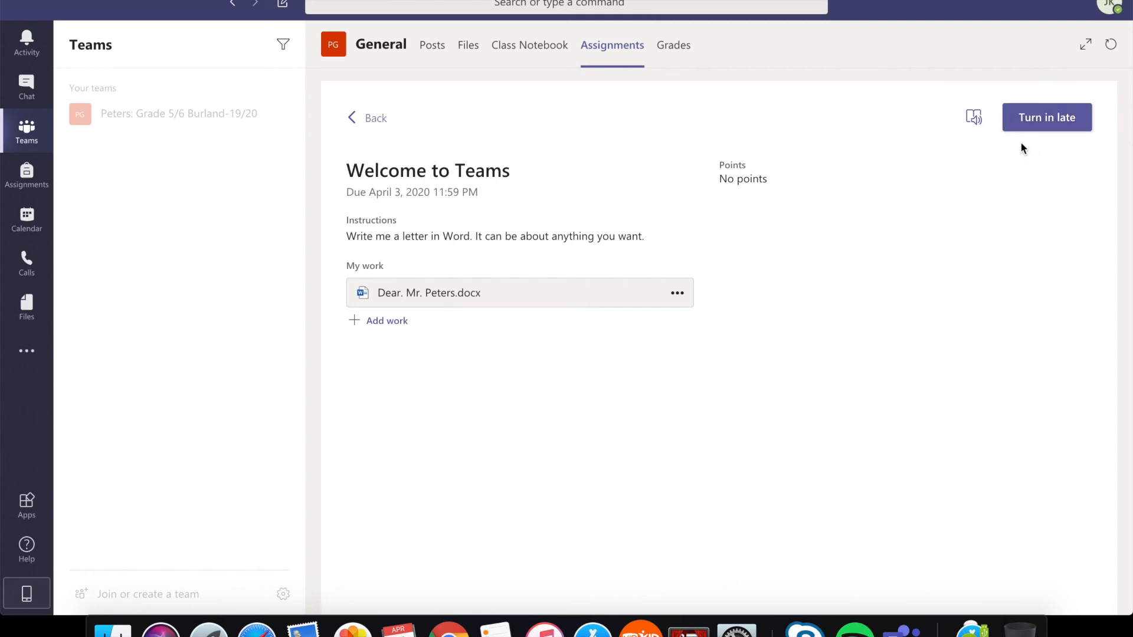
mouse_move(1034, 132)
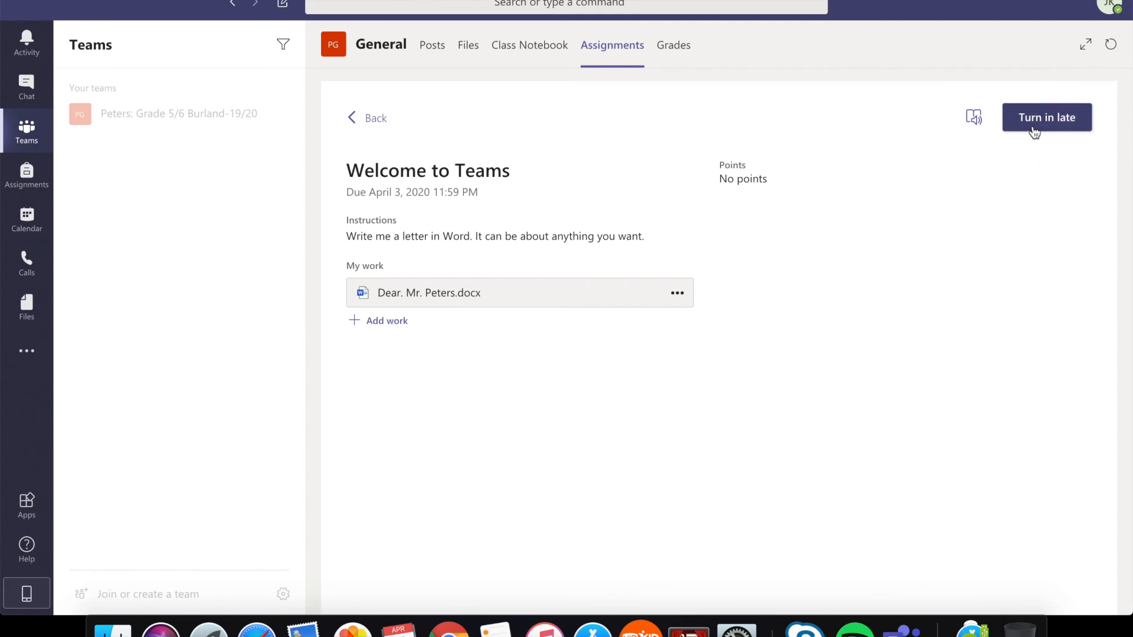